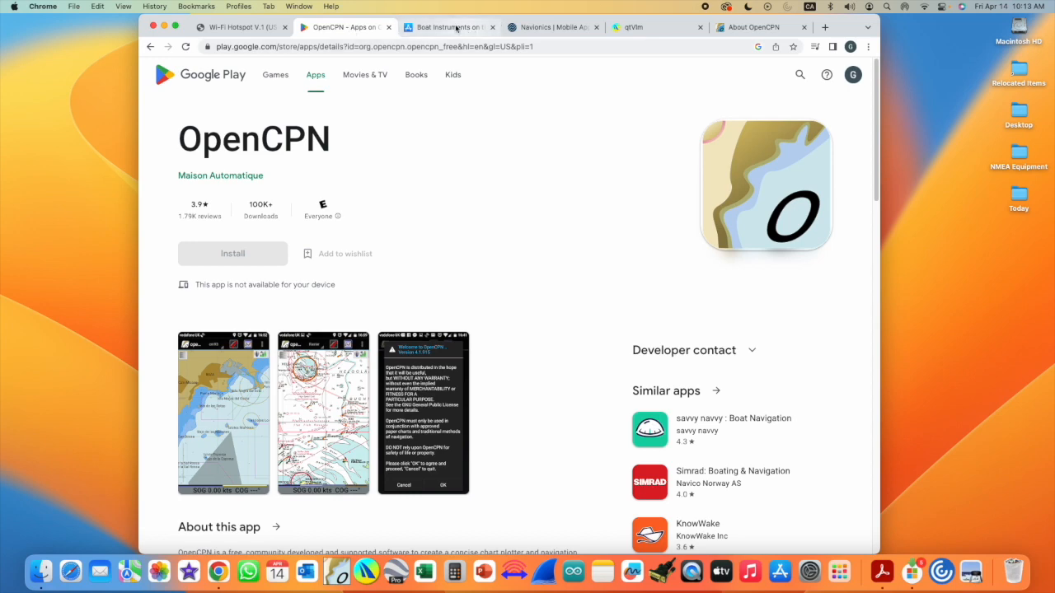
Browse the Boat Instruments, Navionics Boating App and qtVlm tabs in turn
click(445, 27)
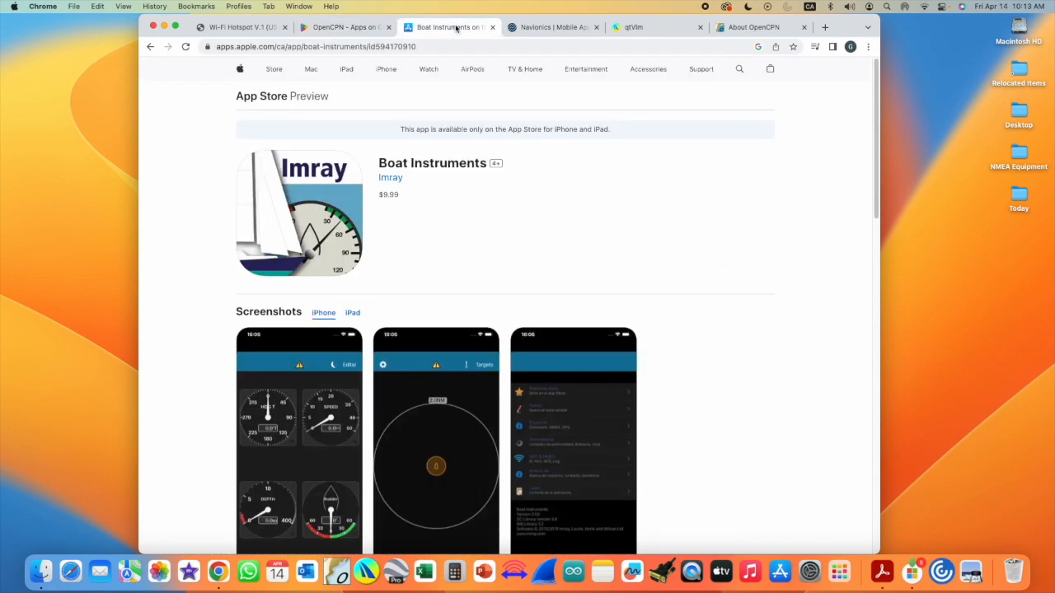
mouse_move(542, 39)
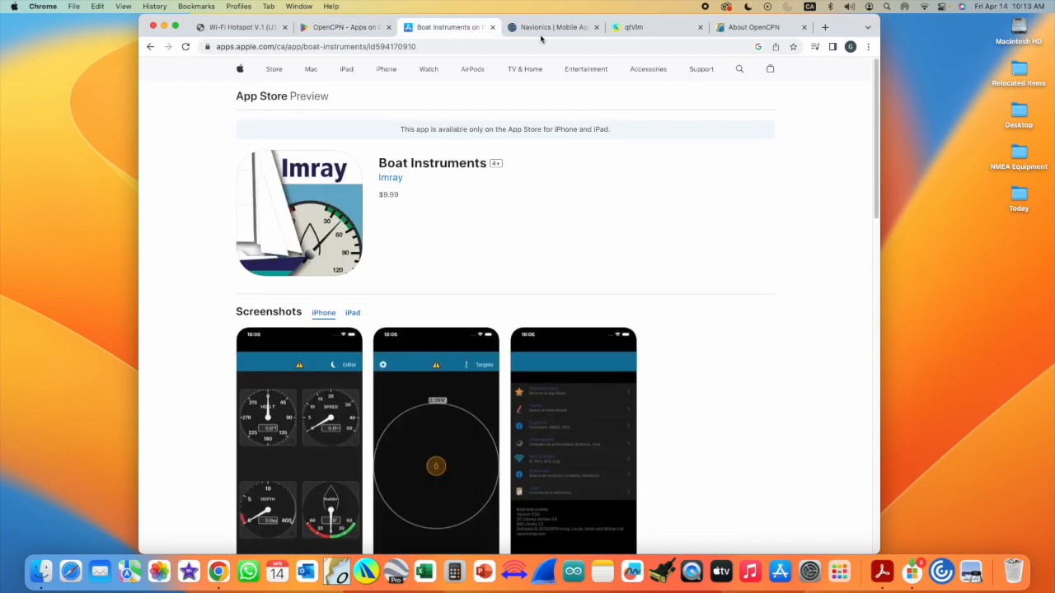
click(551, 27)
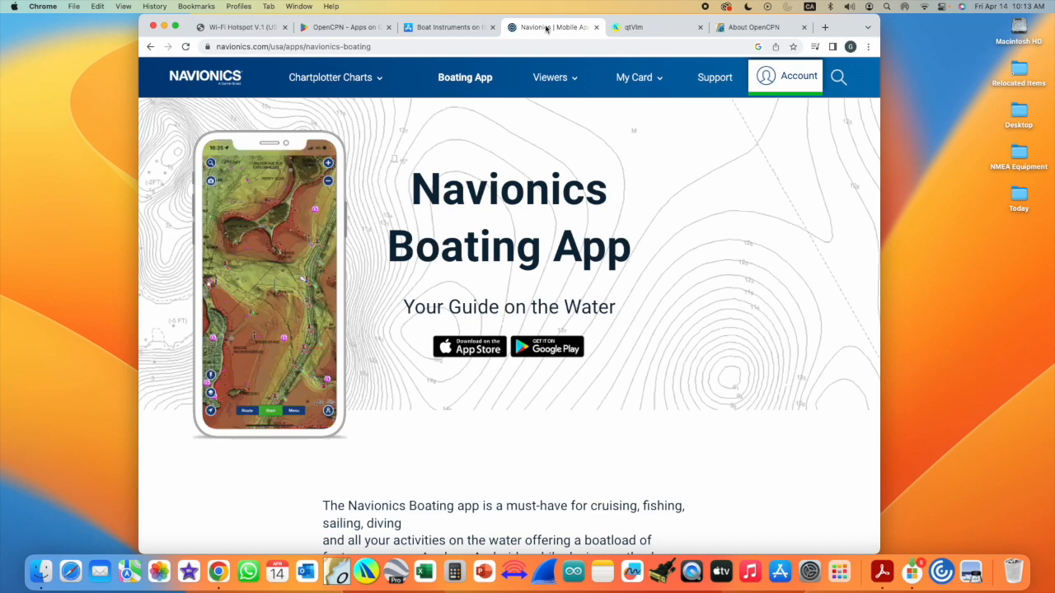
click(656, 27)
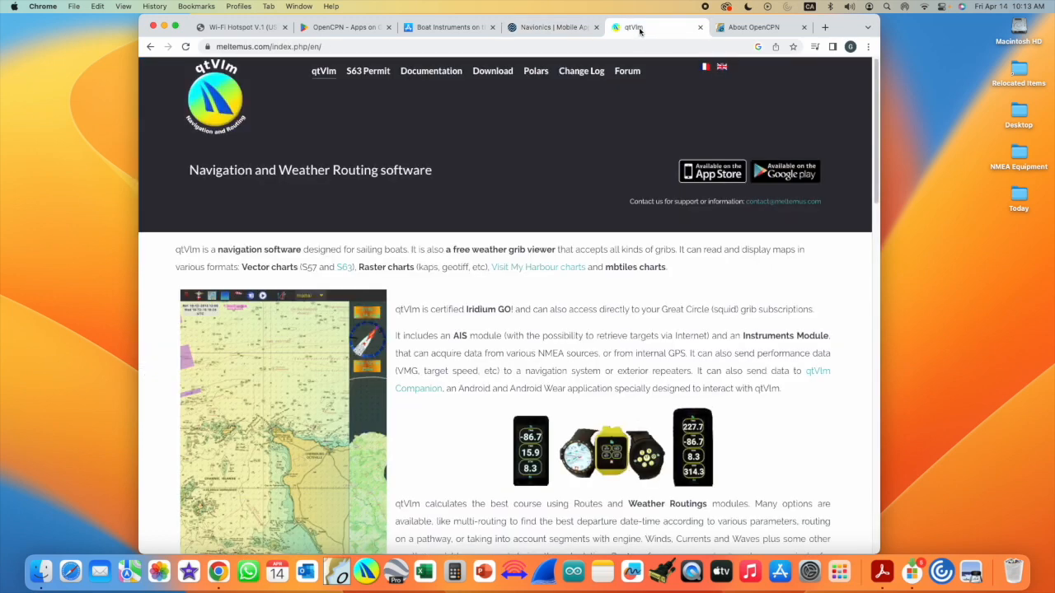
click(755, 27)
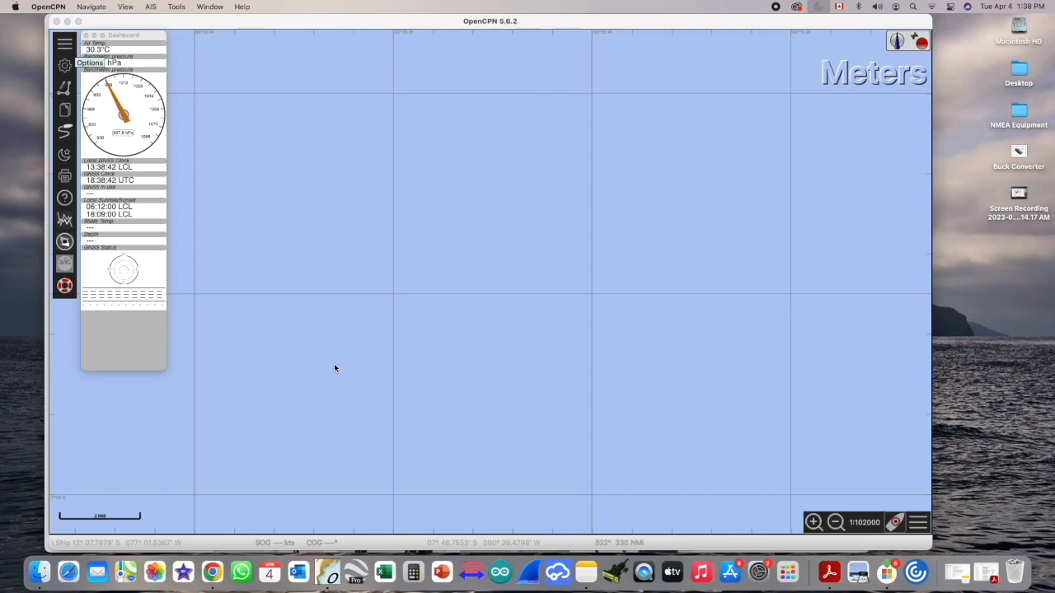
mouse_move(450, 94)
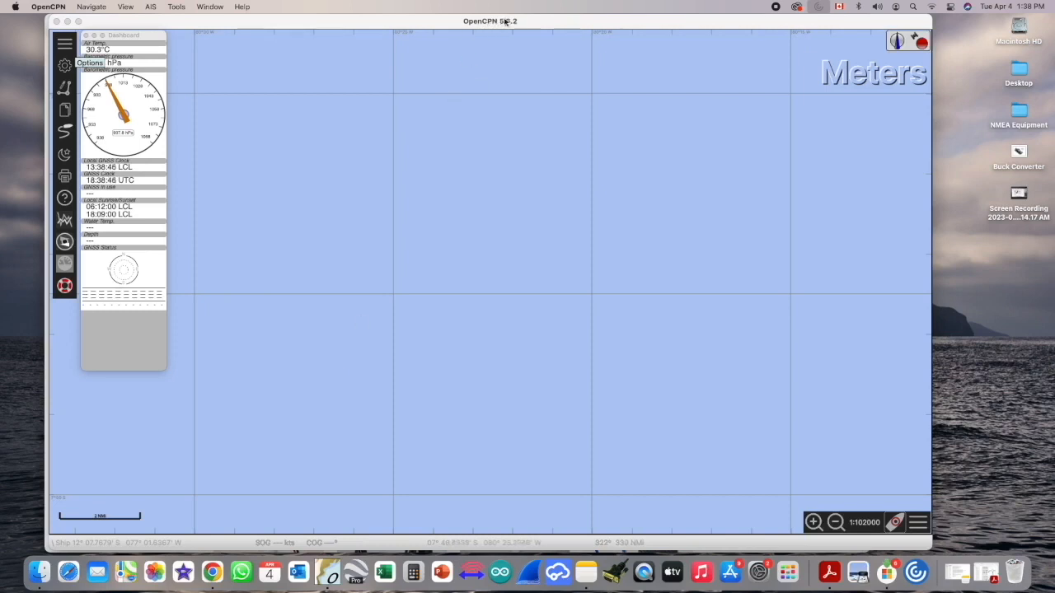
click(15, 7)
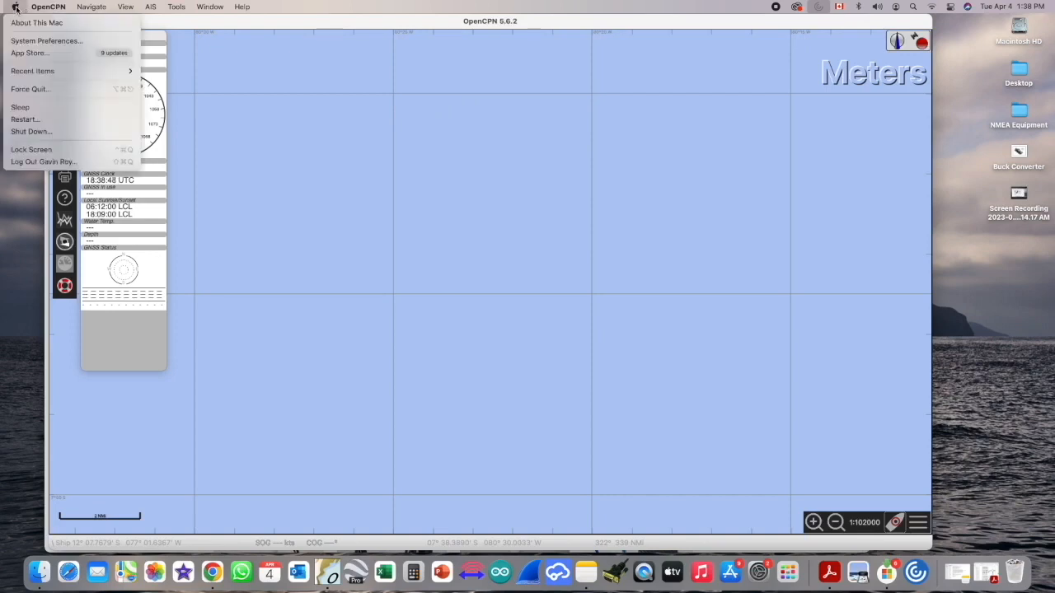
click(36, 23)
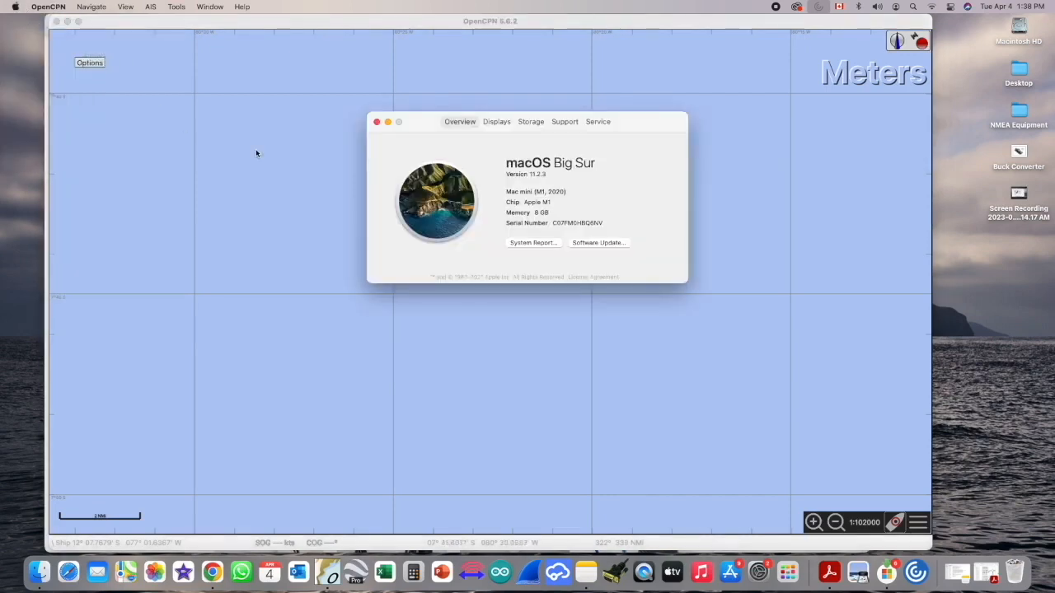
mouse_move(518, 174)
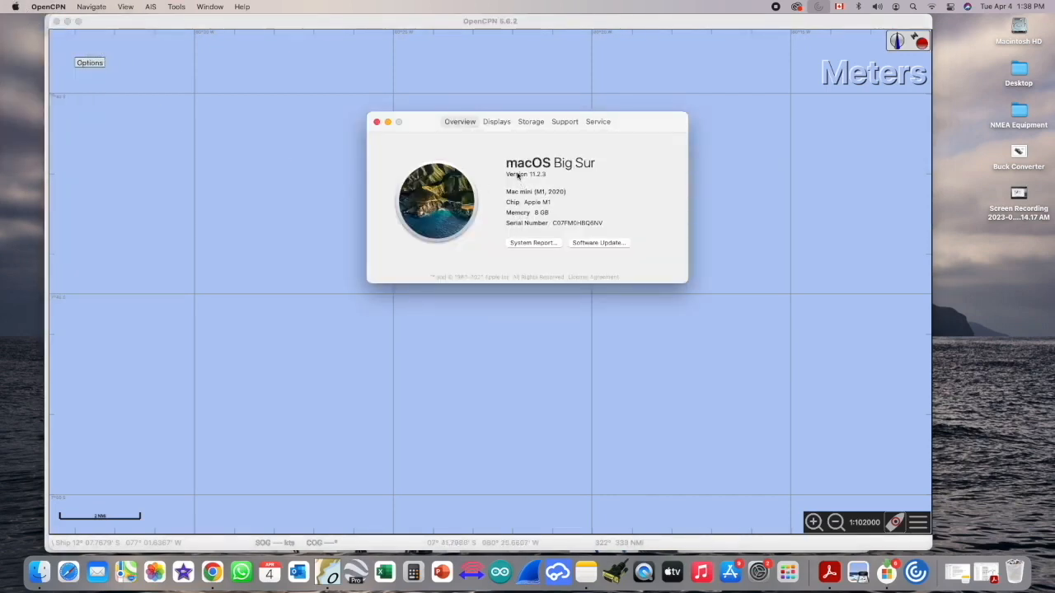
mouse_move(410, 139)
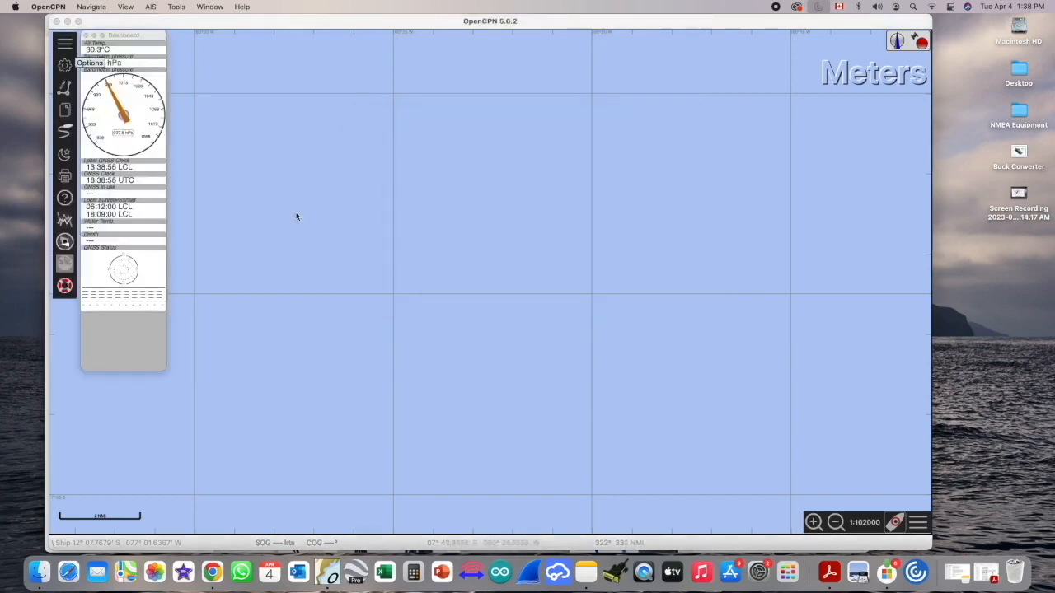
mouse_move(185, 107)
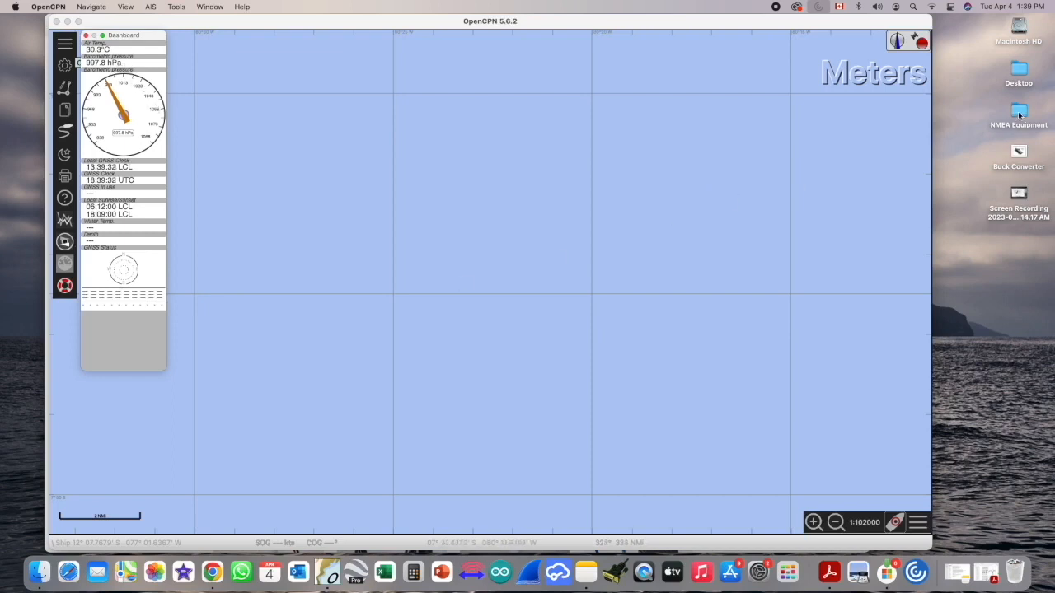
Select every file in the NMEA Equipment folder and open them together in Preview
double_click(1019, 112)
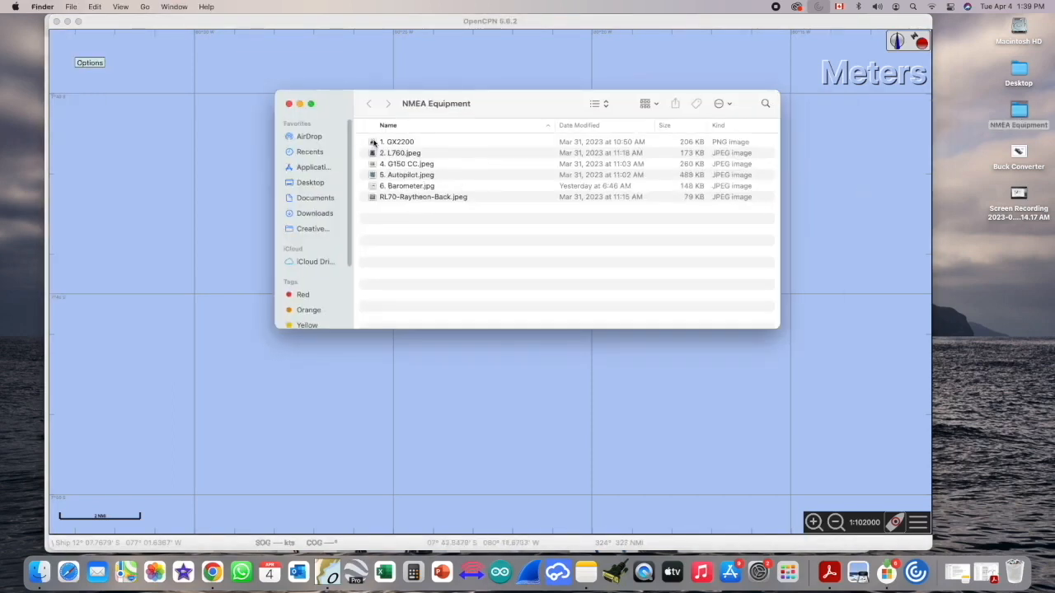
key(cmd+a)
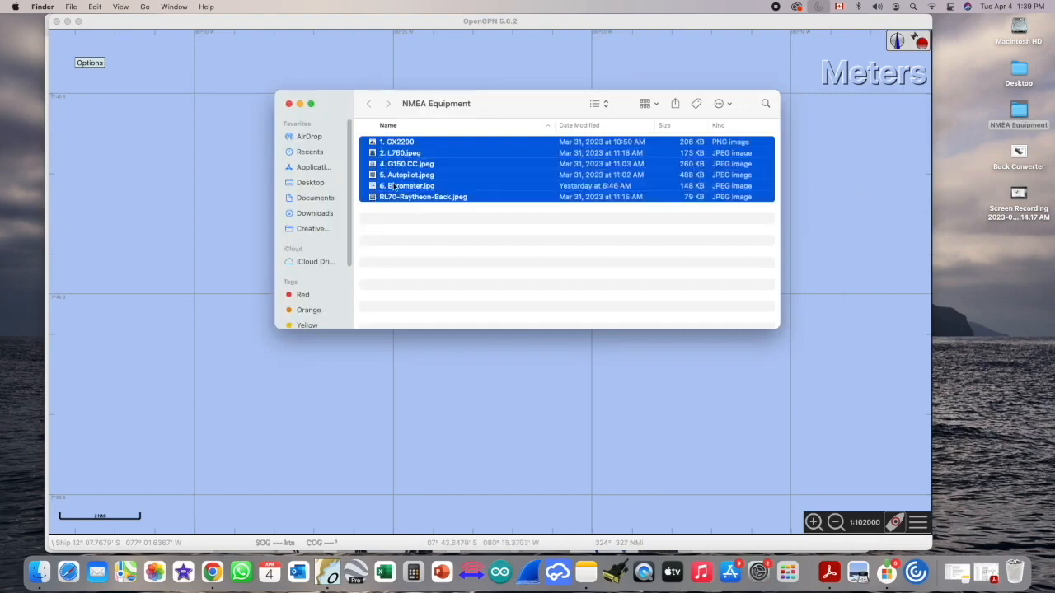
double_click(399, 142)
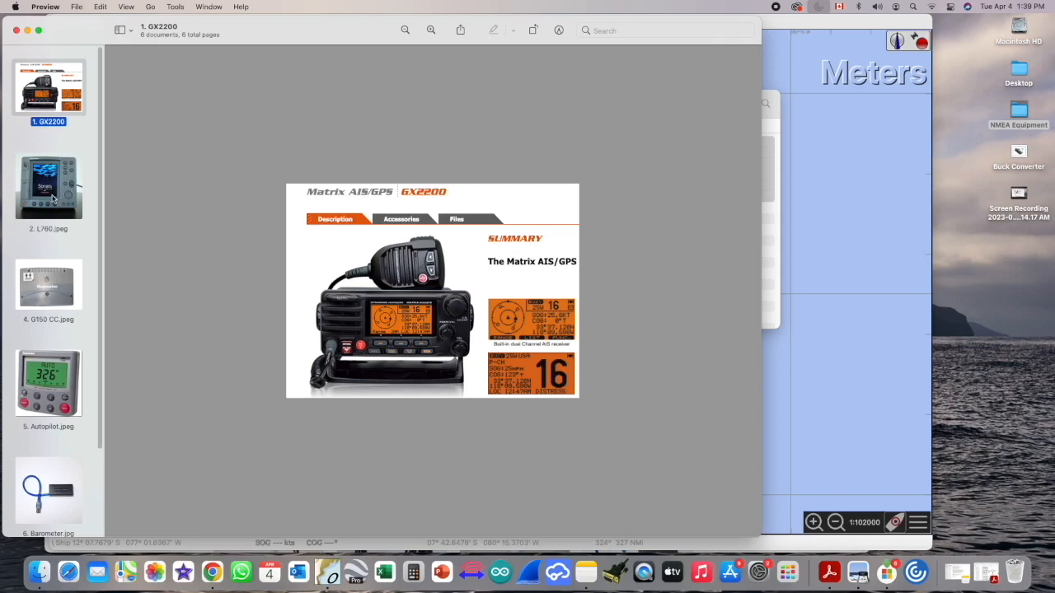
View the L760, G150 CC and Autopilot images from the Preview sidebar
click(48, 188)
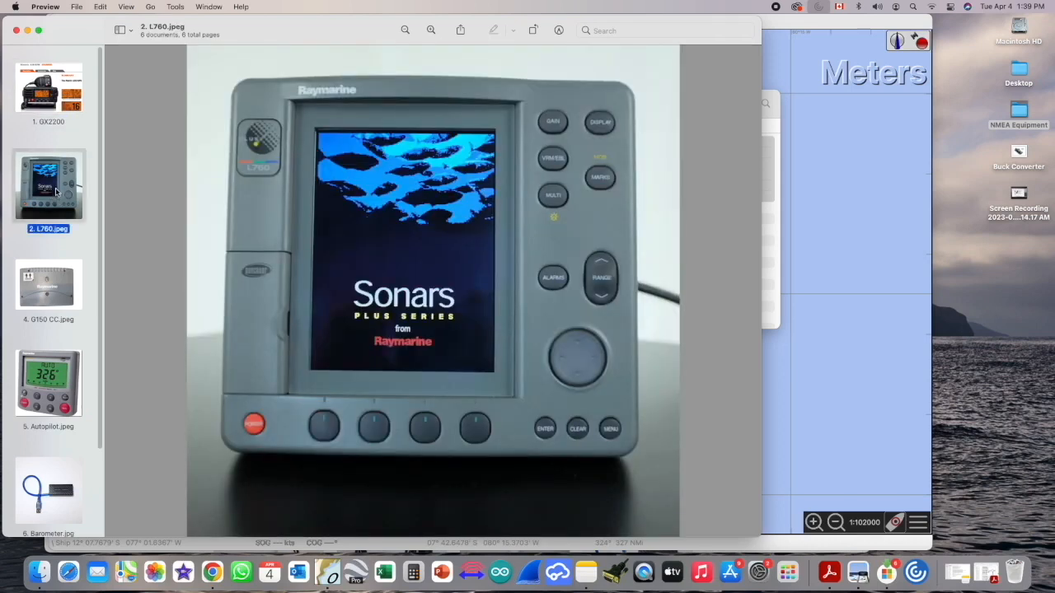
click(48, 286)
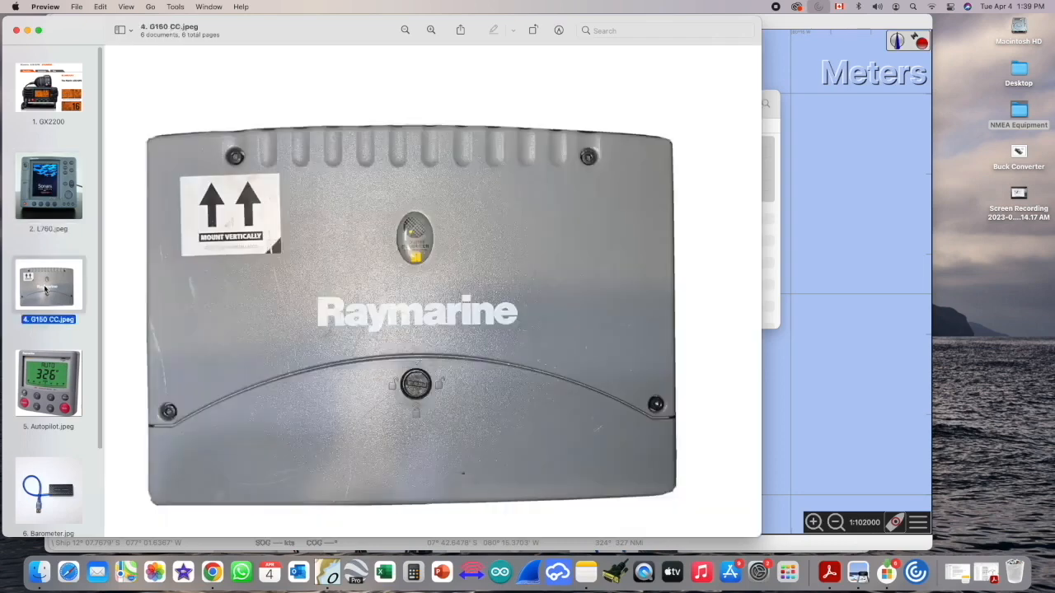
click(48, 381)
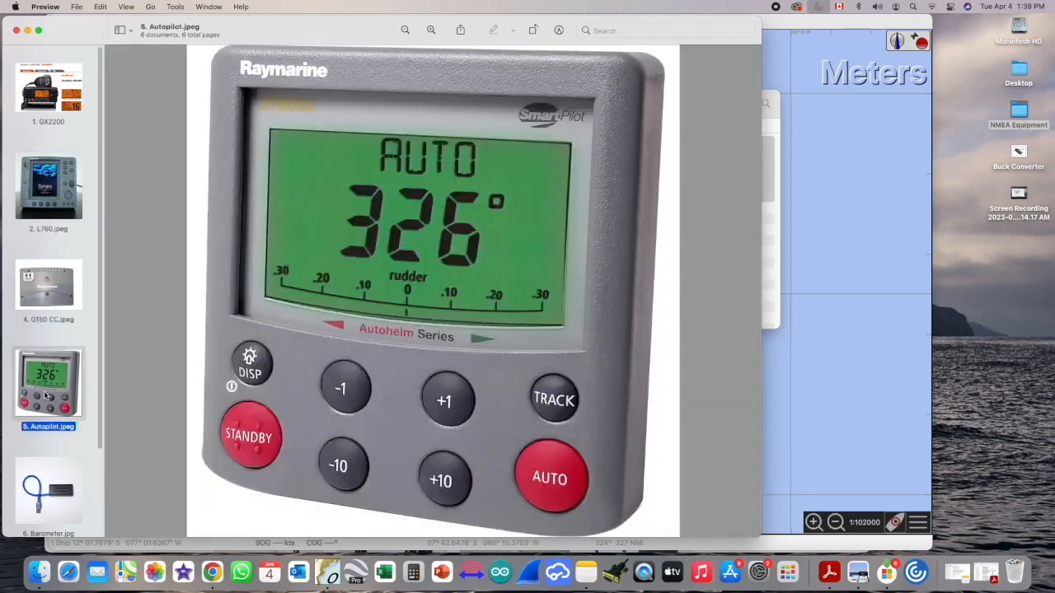
scroll(down, 3)
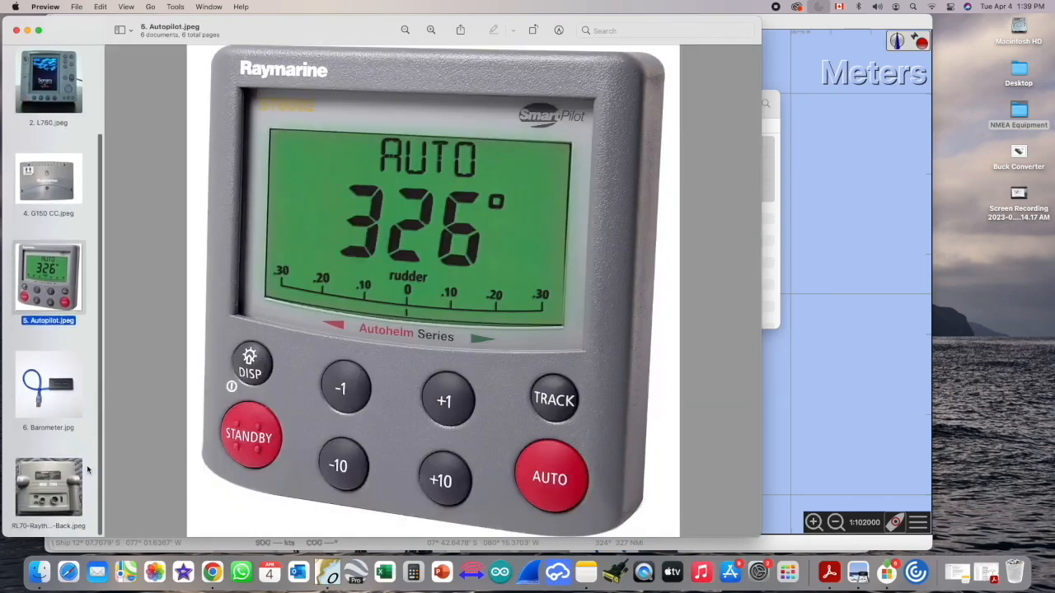
click(47, 387)
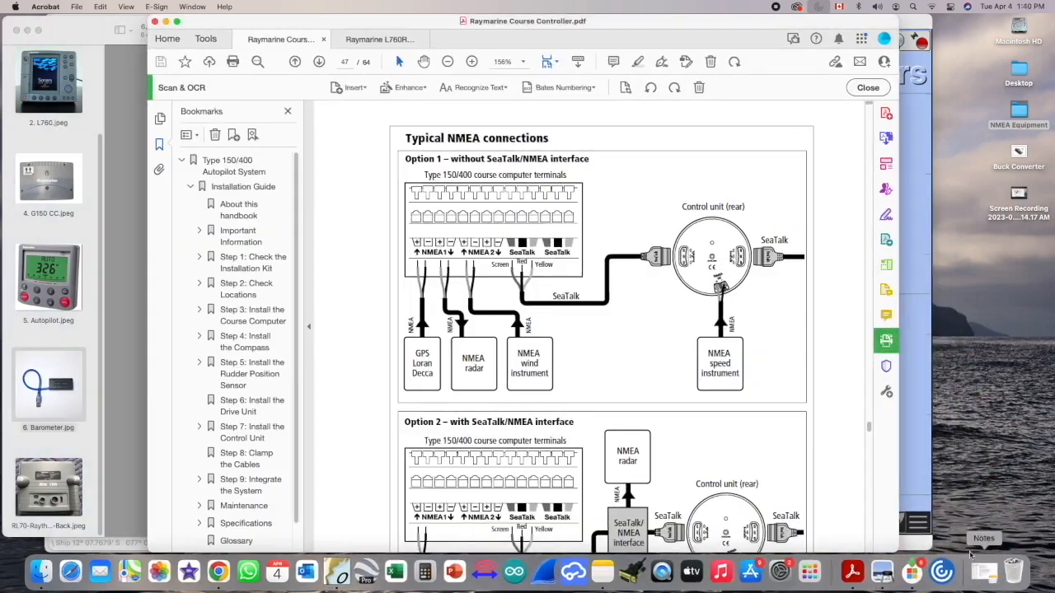
View the L760RC Plus manual and L760 photo, then return to the autopilot manual's NMEA connections page
click(379, 40)
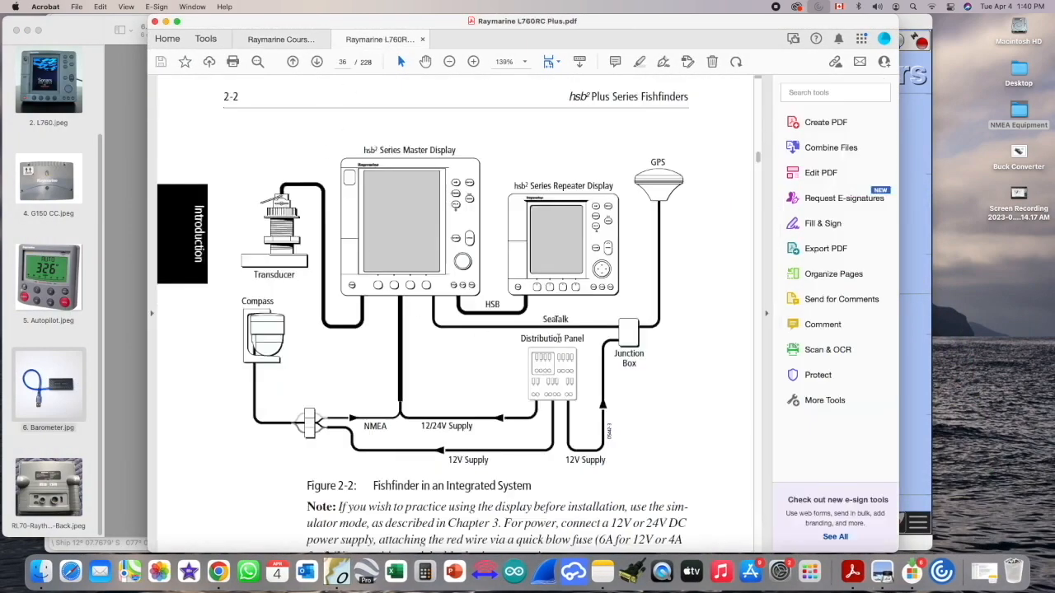
mouse_move(491, 438)
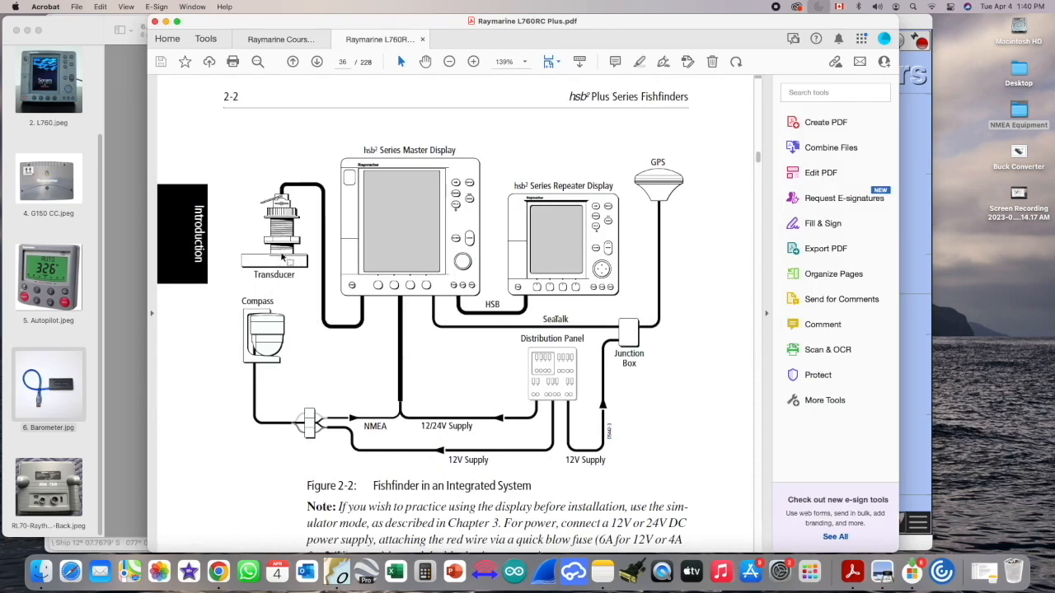
mouse_move(300, 340)
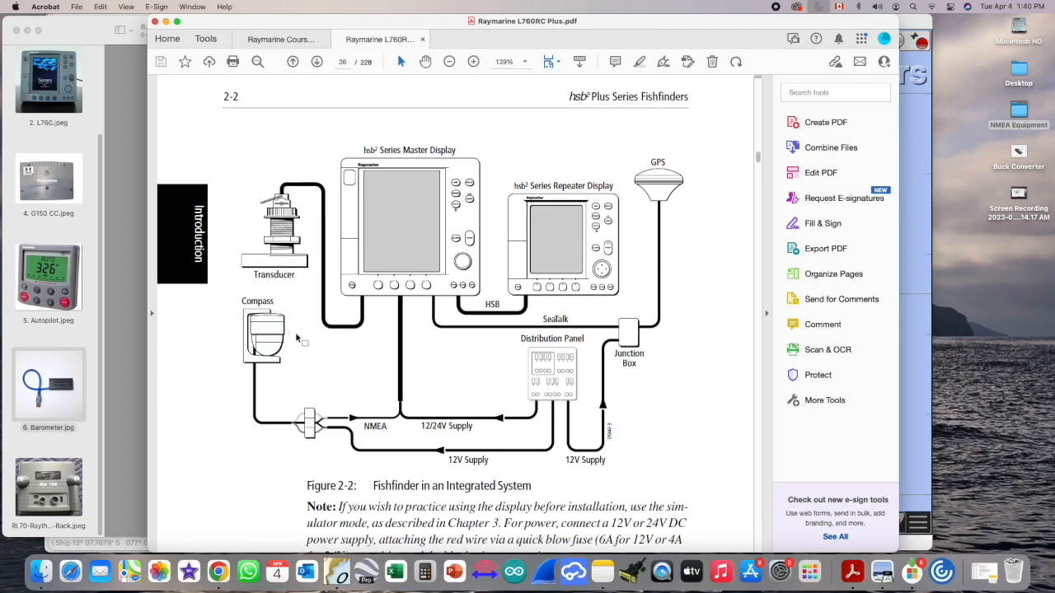
mouse_move(560, 283)
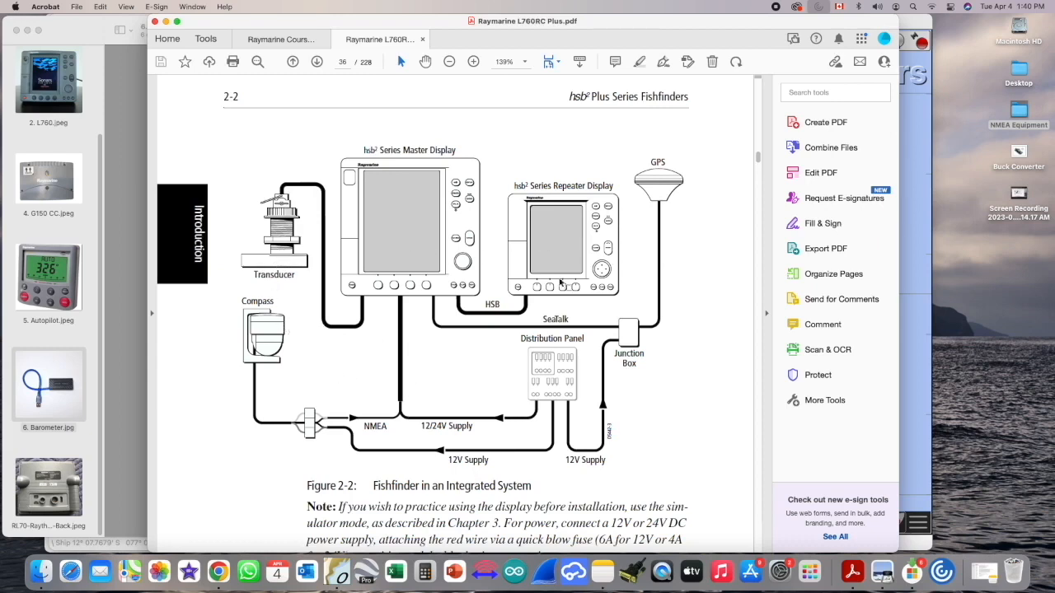
mouse_move(290, 95)
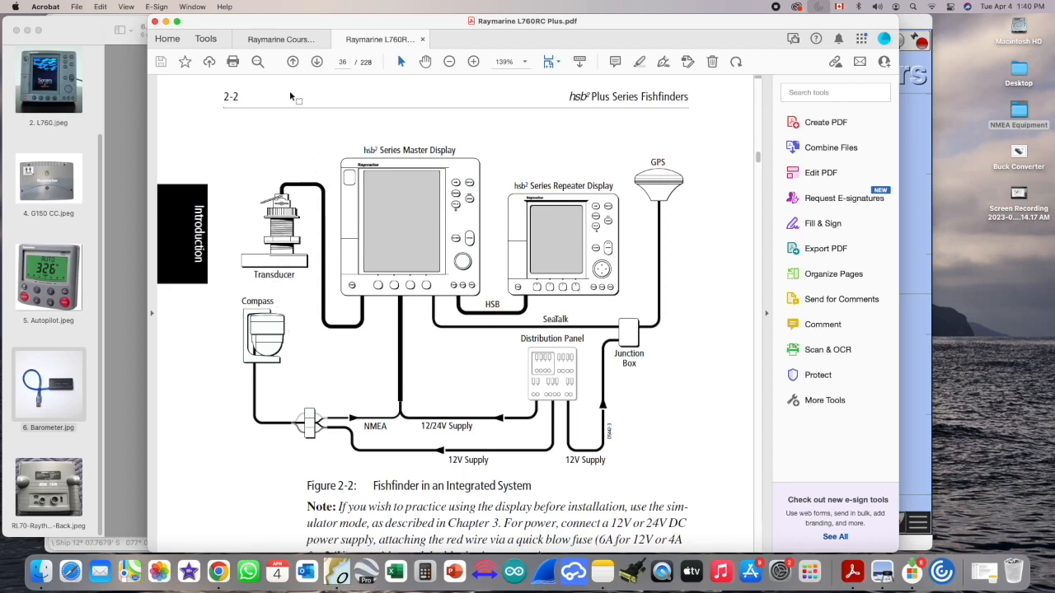
click(280, 40)
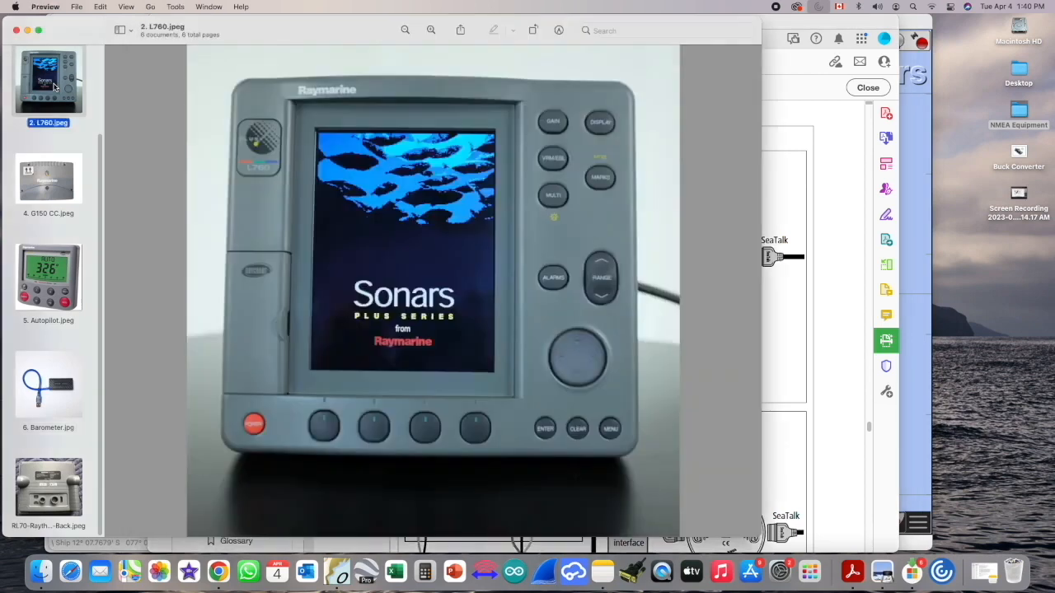
click(48, 491)
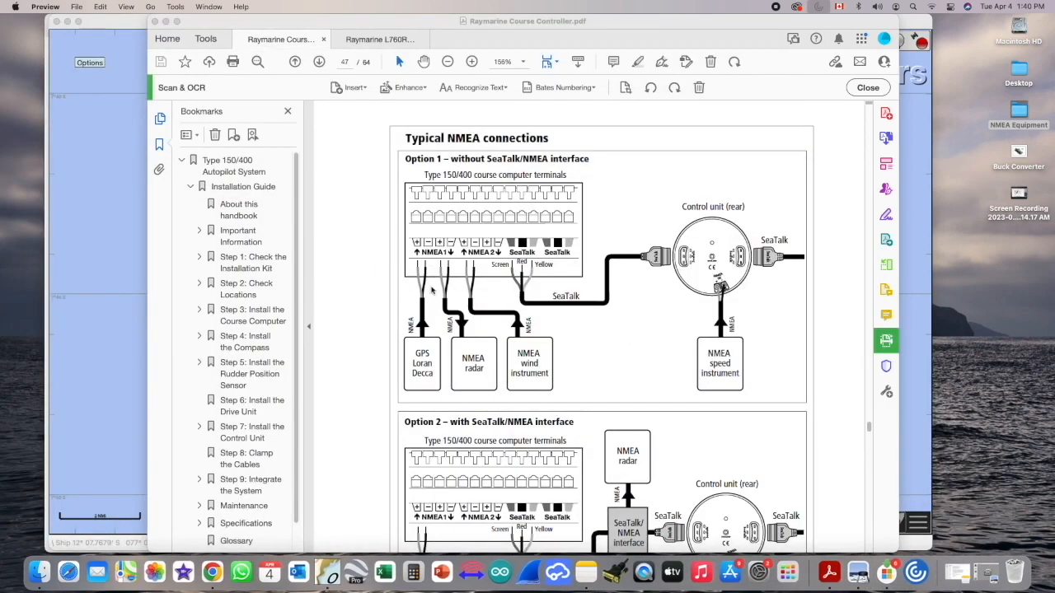
mouse_move(493, 383)
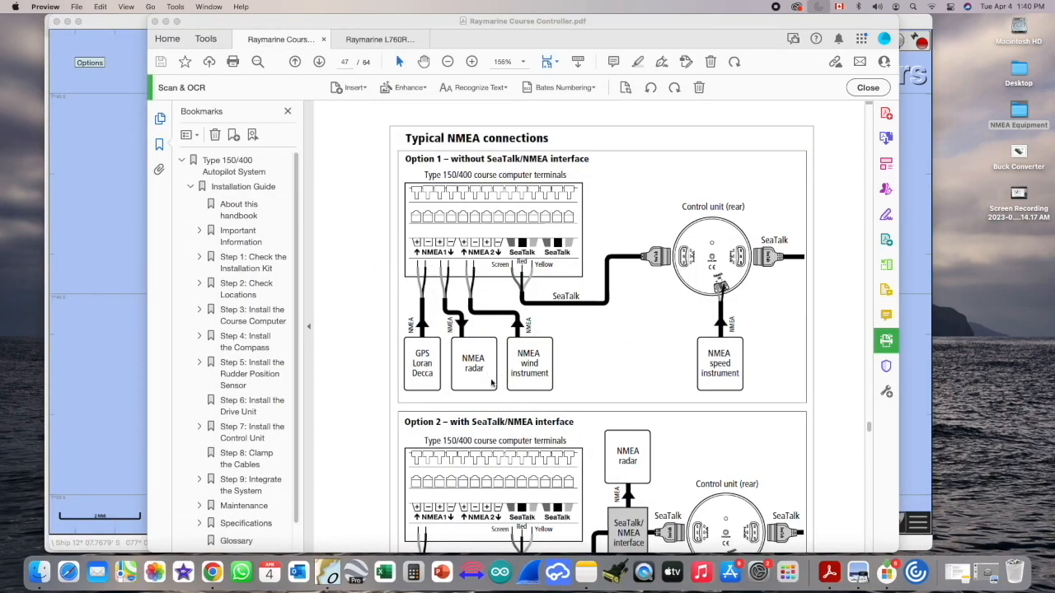
mouse_move(570, 385)
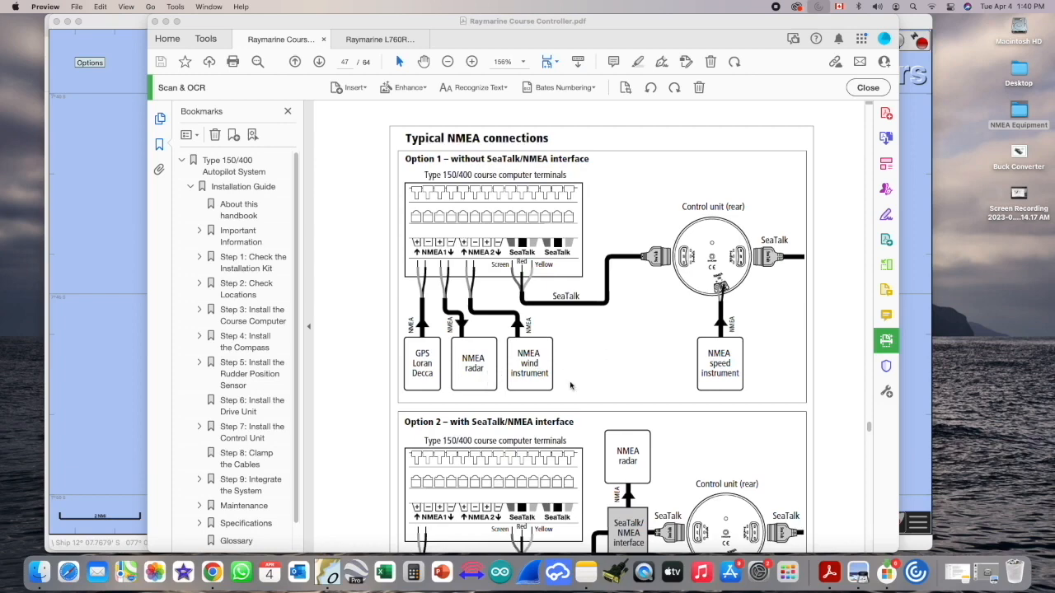
mouse_move(211, 571)
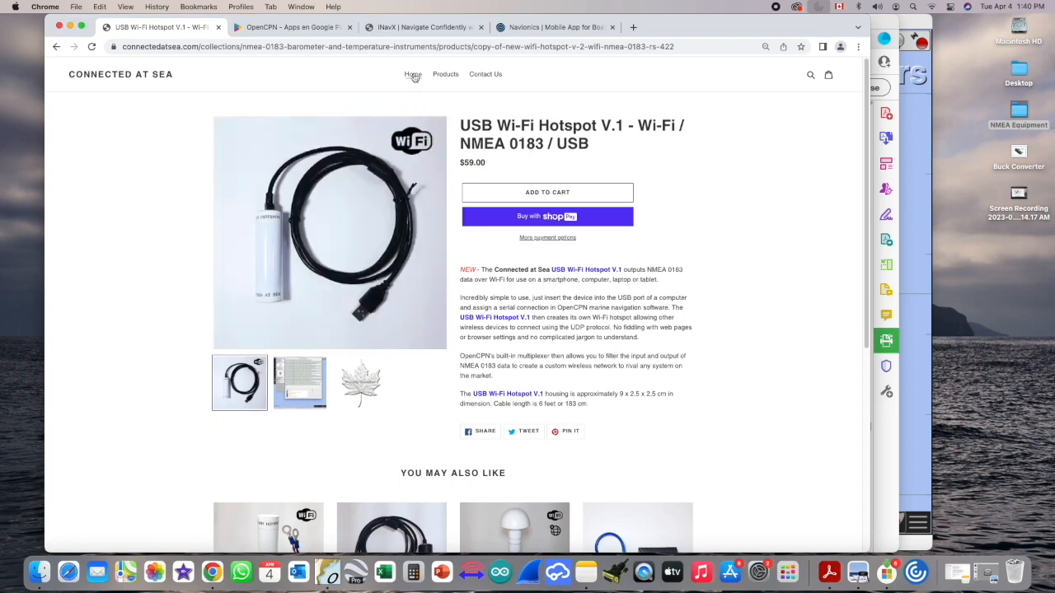
From the Connected At Sea home page, open the NMEA 0183 to USB Converter Cable product
click(412, 74)
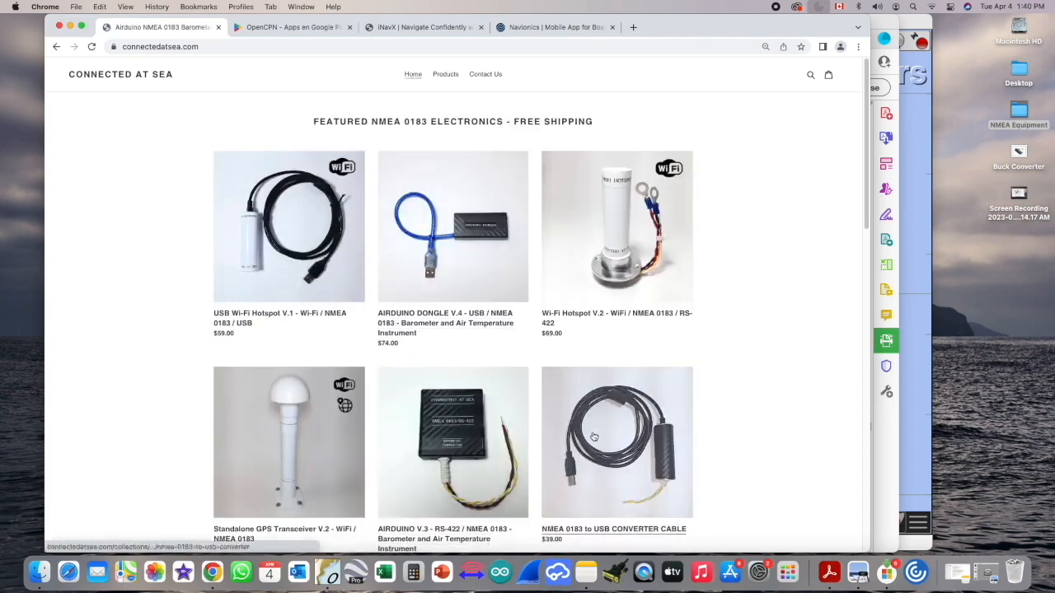
click(614, 442)
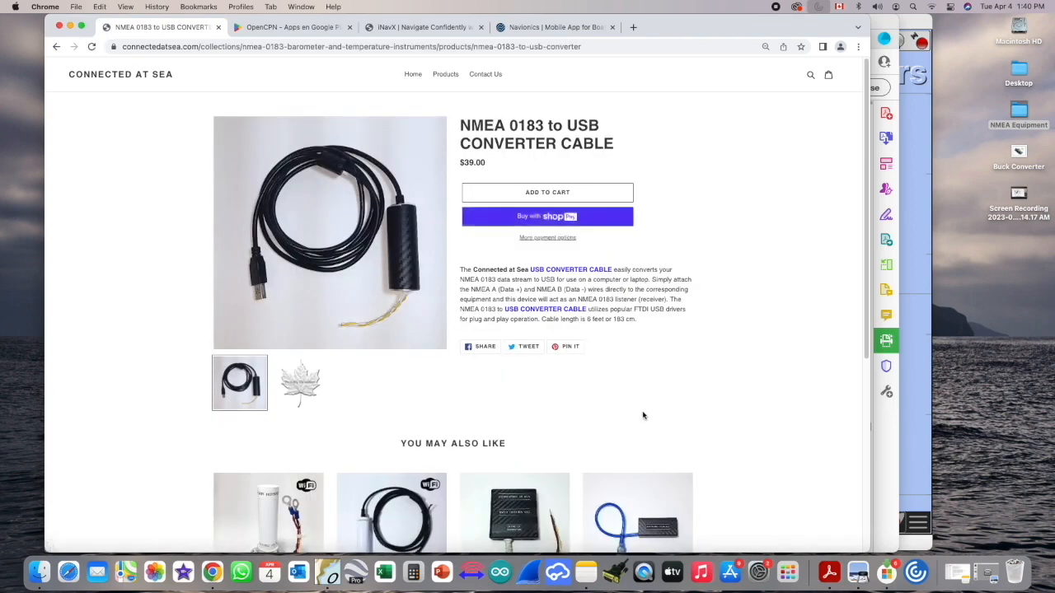
mouse_move(488, 438)
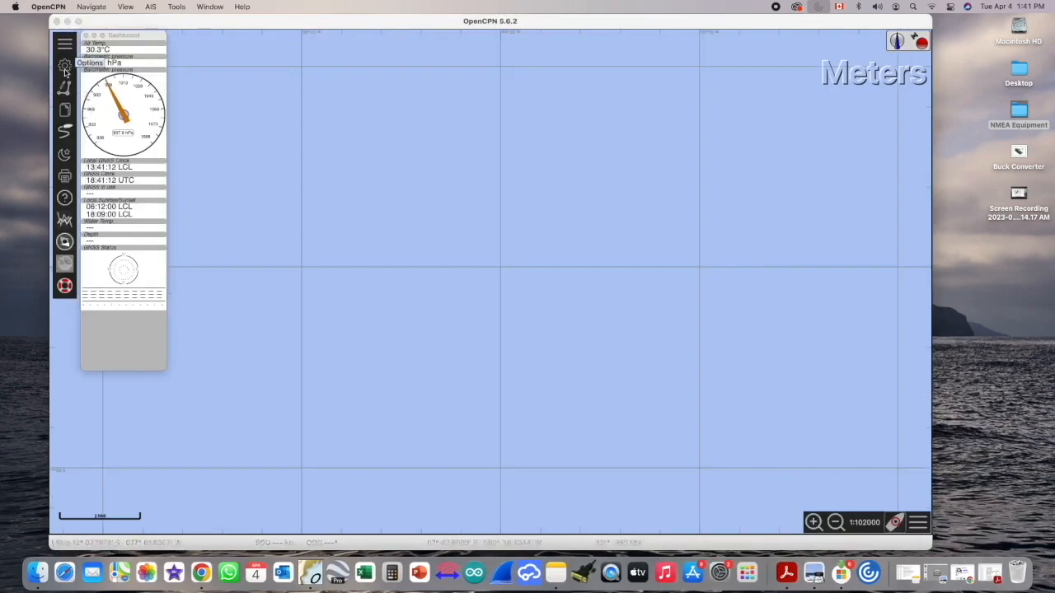
In Connections, show the NMEA debug window and enable the Raymarine L760 serial input
click(89, 63)
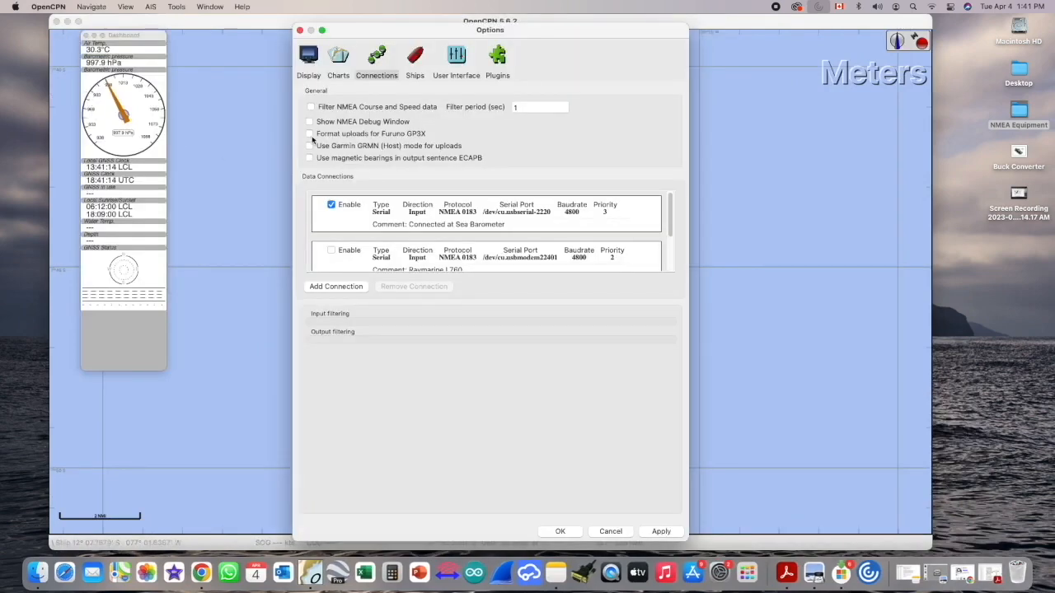
click(304, 122)
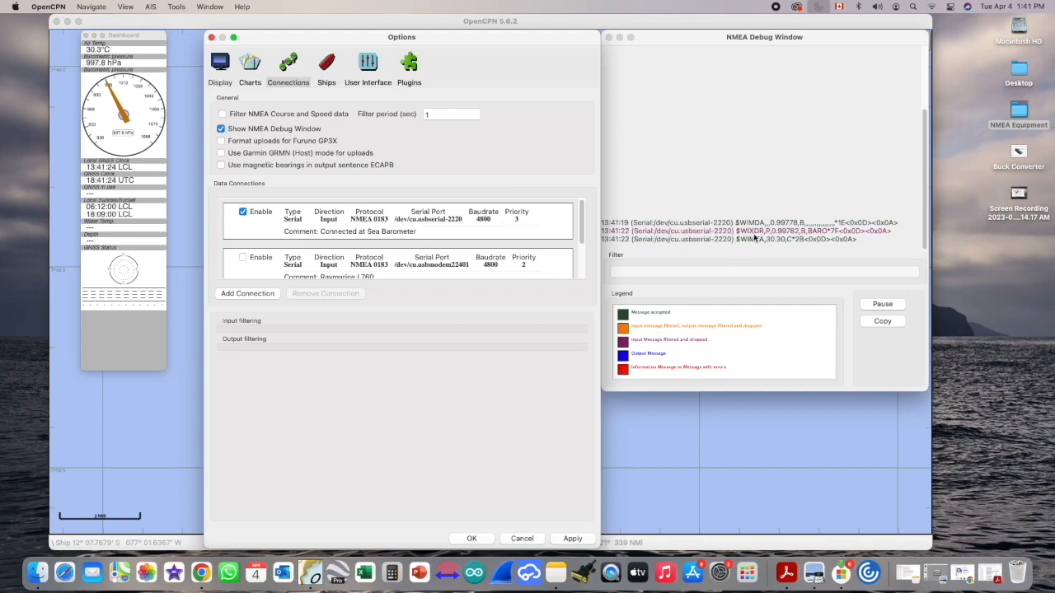
scroll(down, 3)
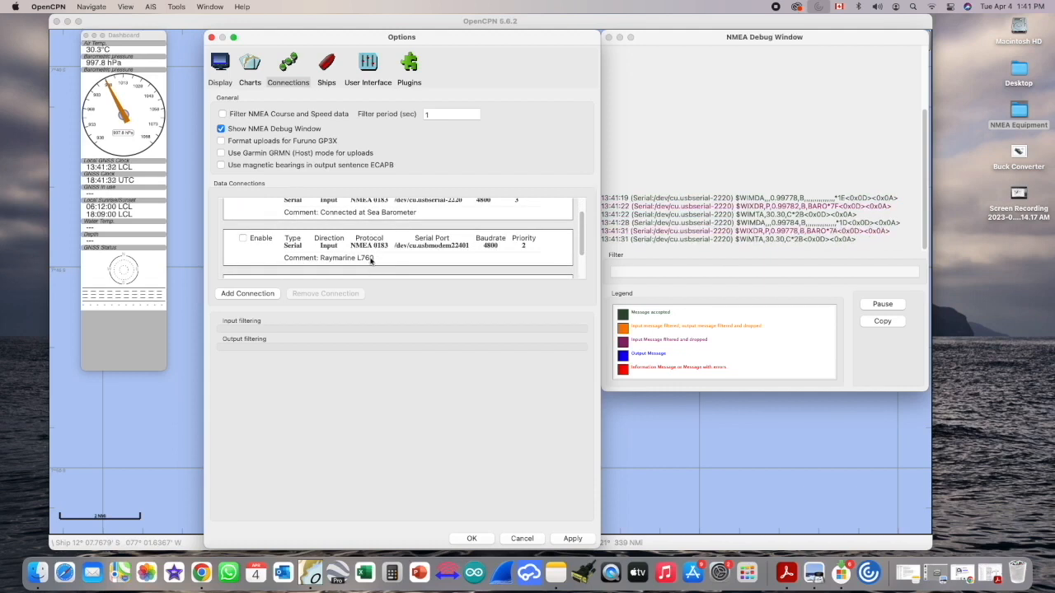
click(371, 247)
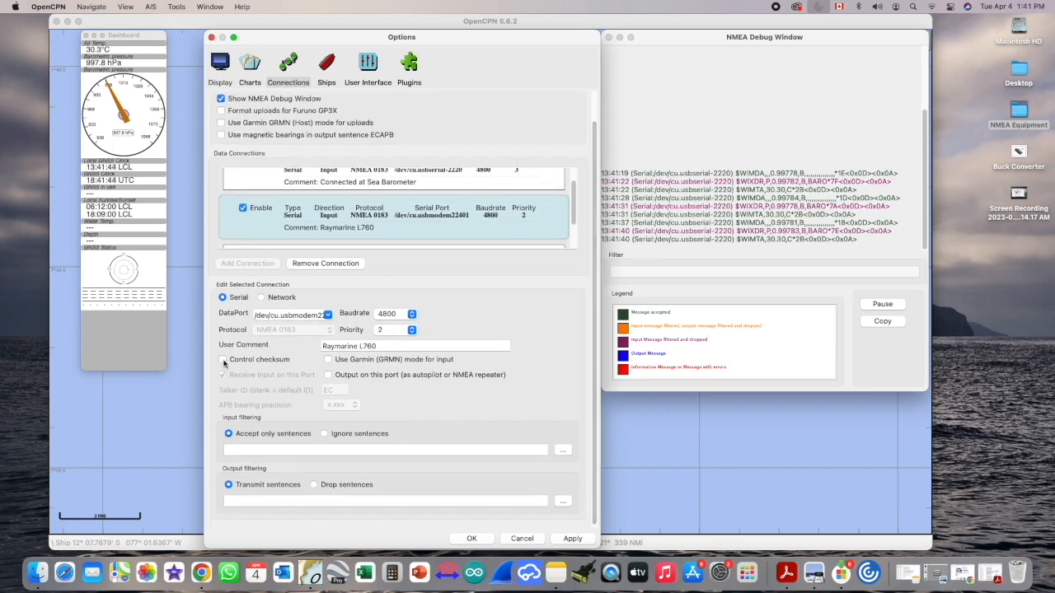
Toggle Control checksum on and off for the L760 connection, leaving it off, and apply
click(223, 359)
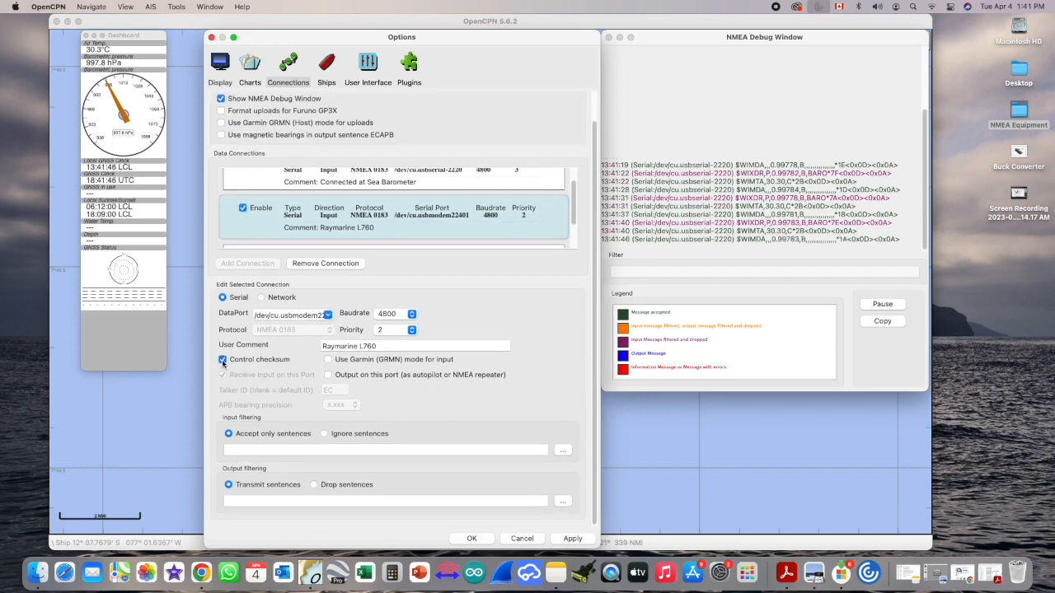
click(221, 360)
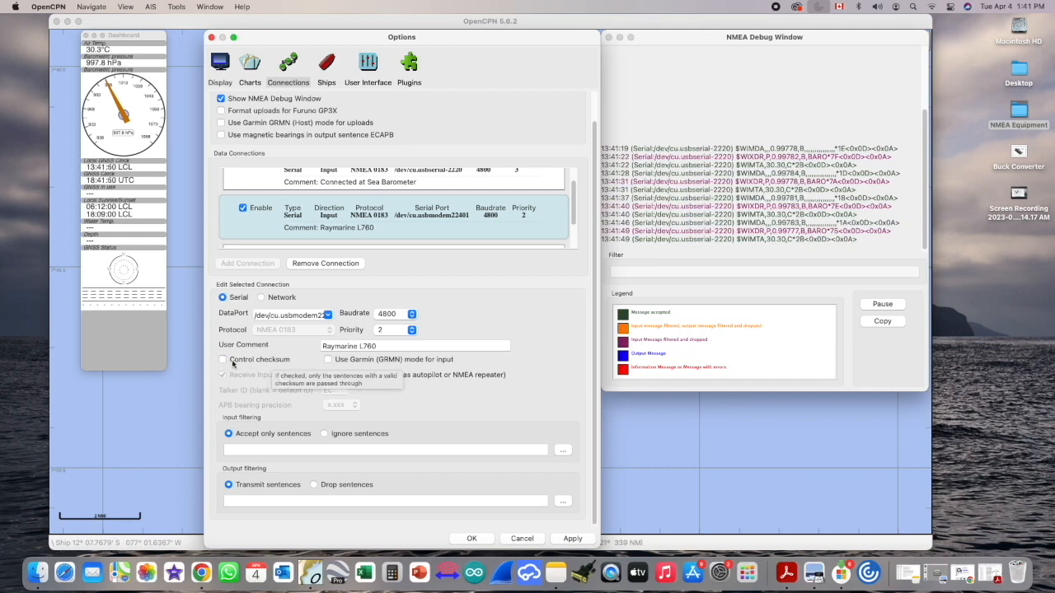
click(223, 360)
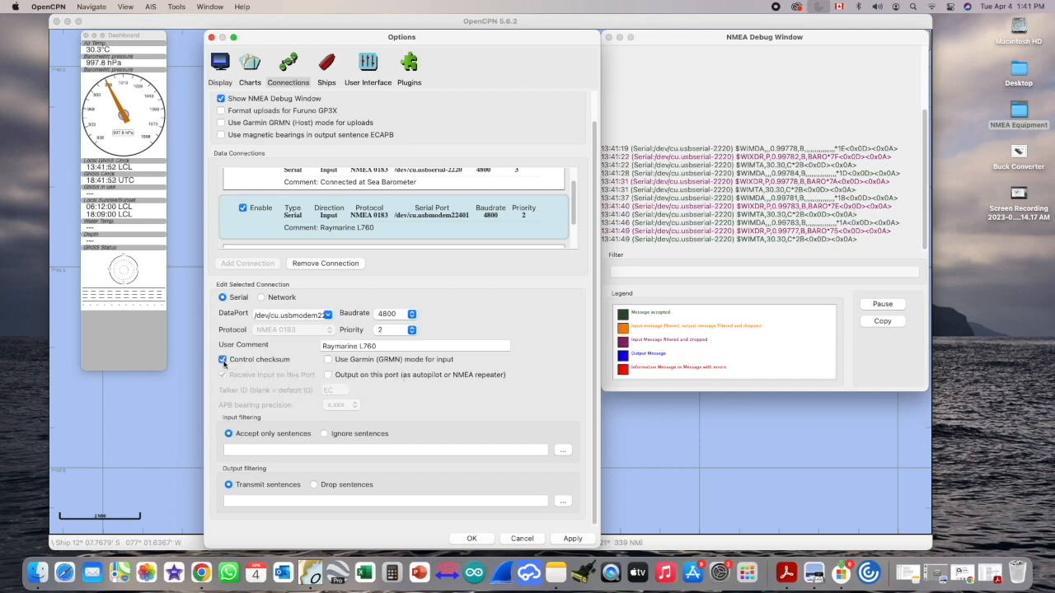
click(221, 359)
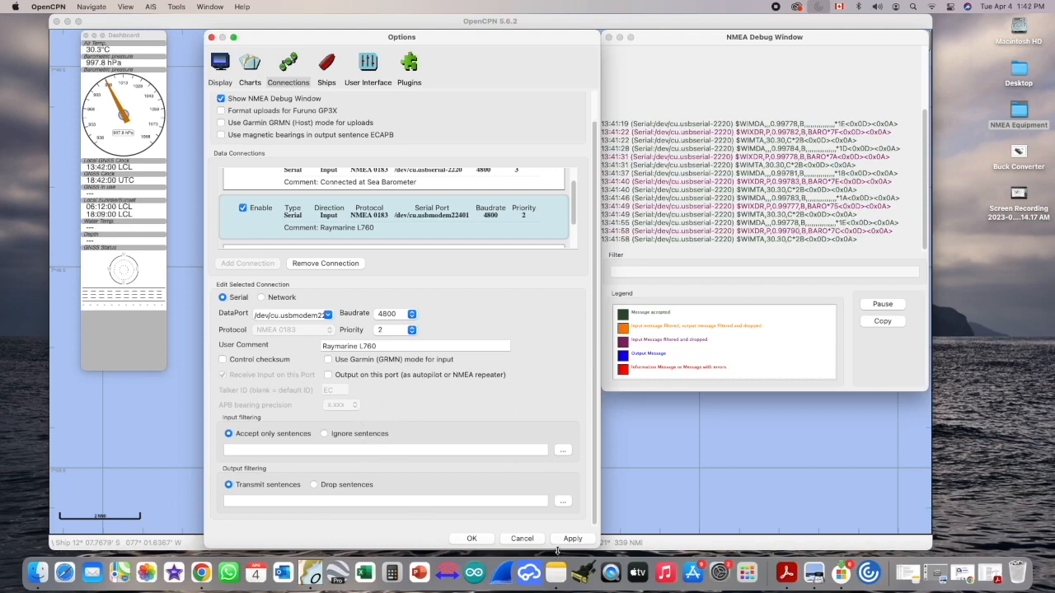
click(572, 538)
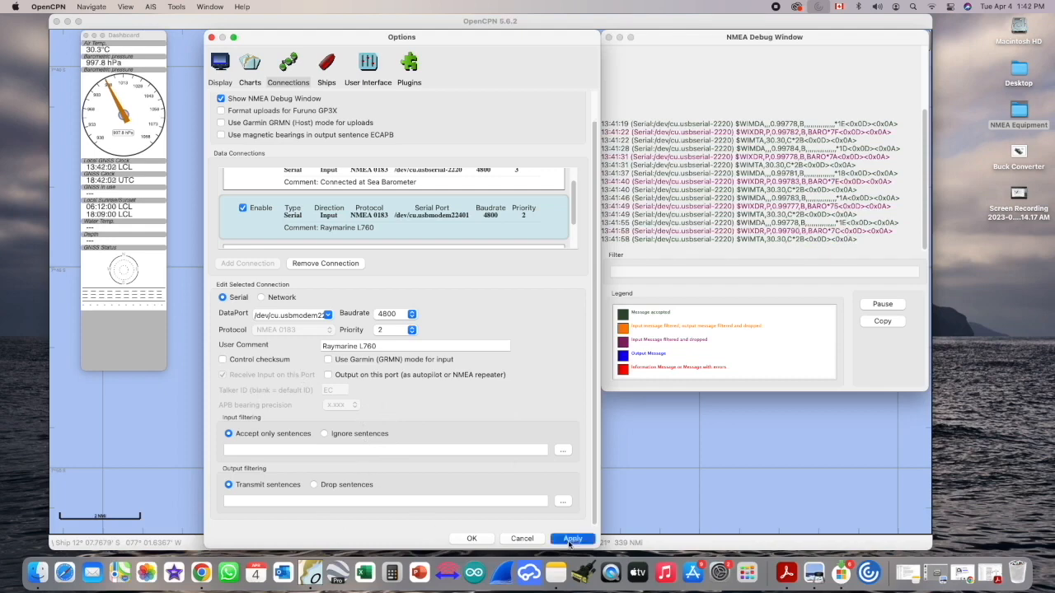
click(572, 538)
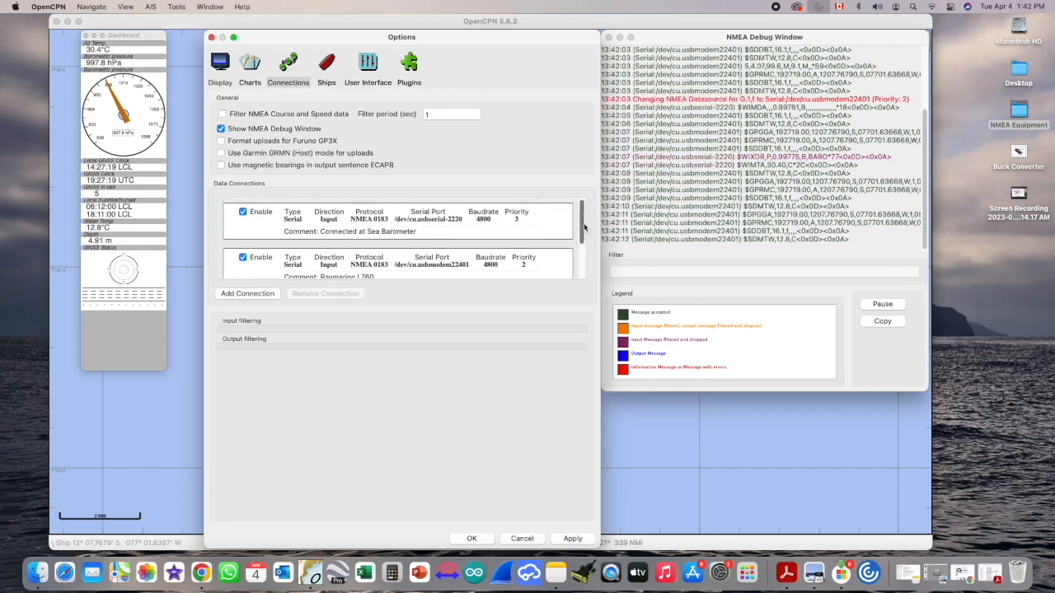
Enable the GX2200 AIS GPS connection on data port /dev/cu.usbserial-2230
scroll(down, 3)
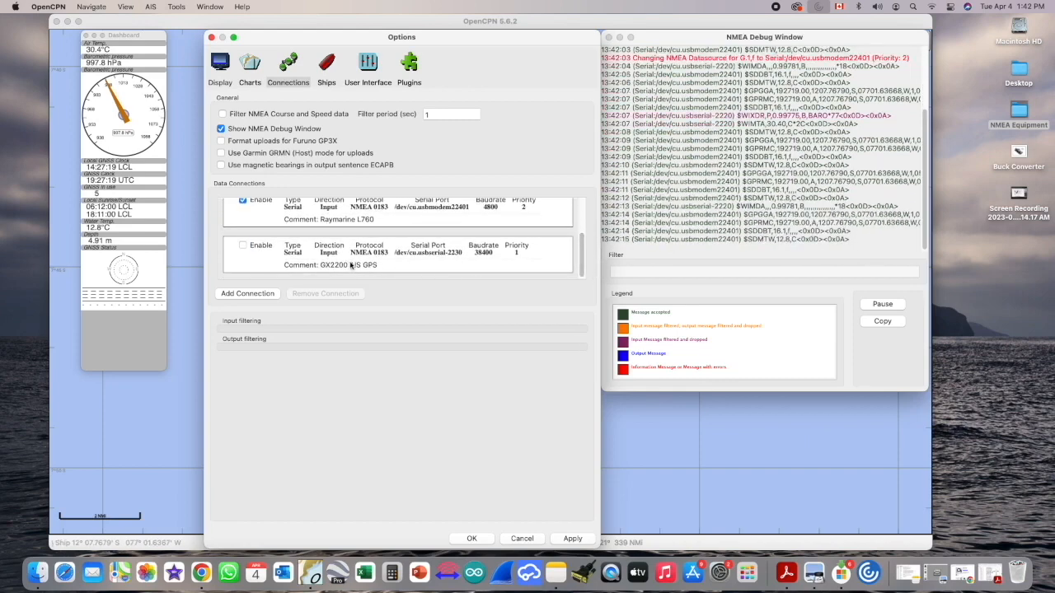
click(371, 254)
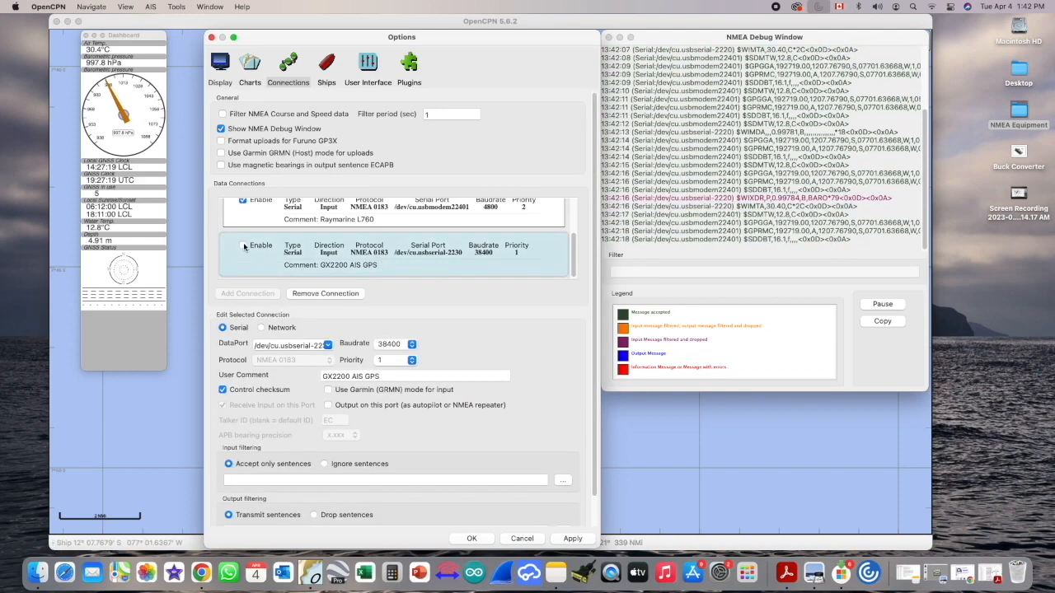
click(243, 244)
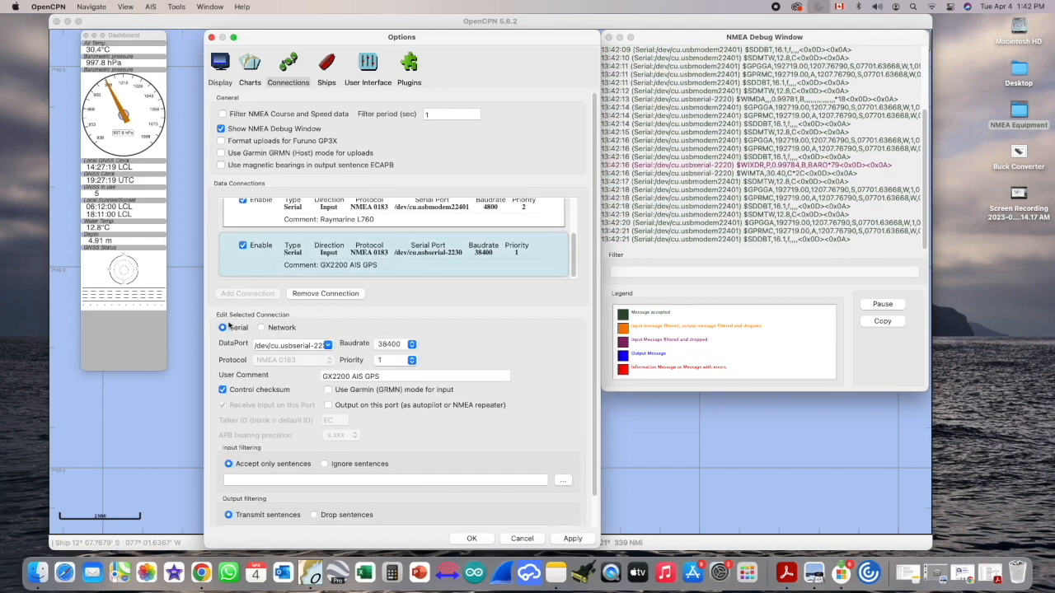
click(328, 344)
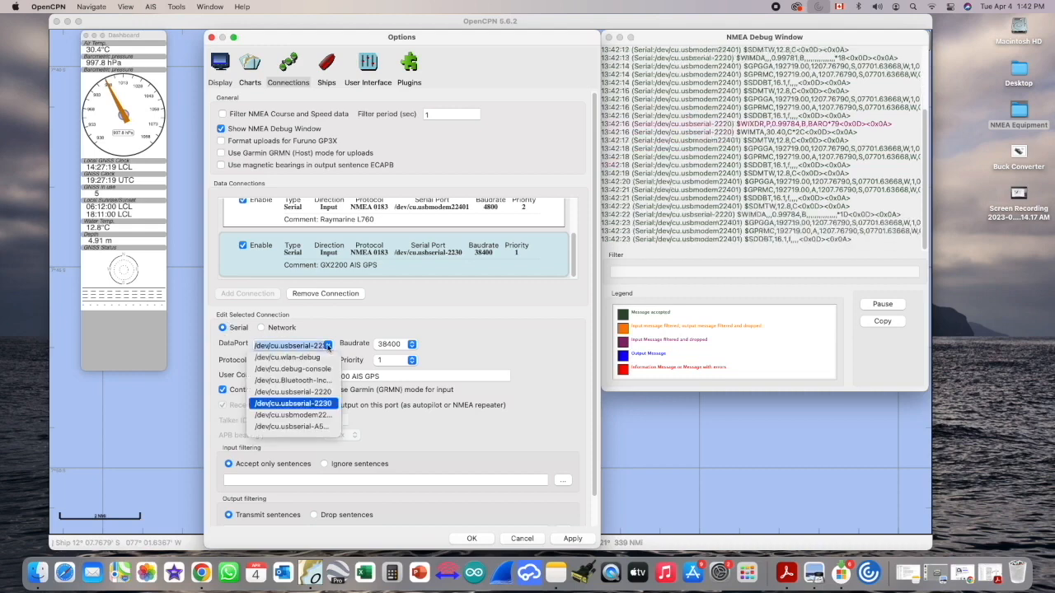
click(293, 403)
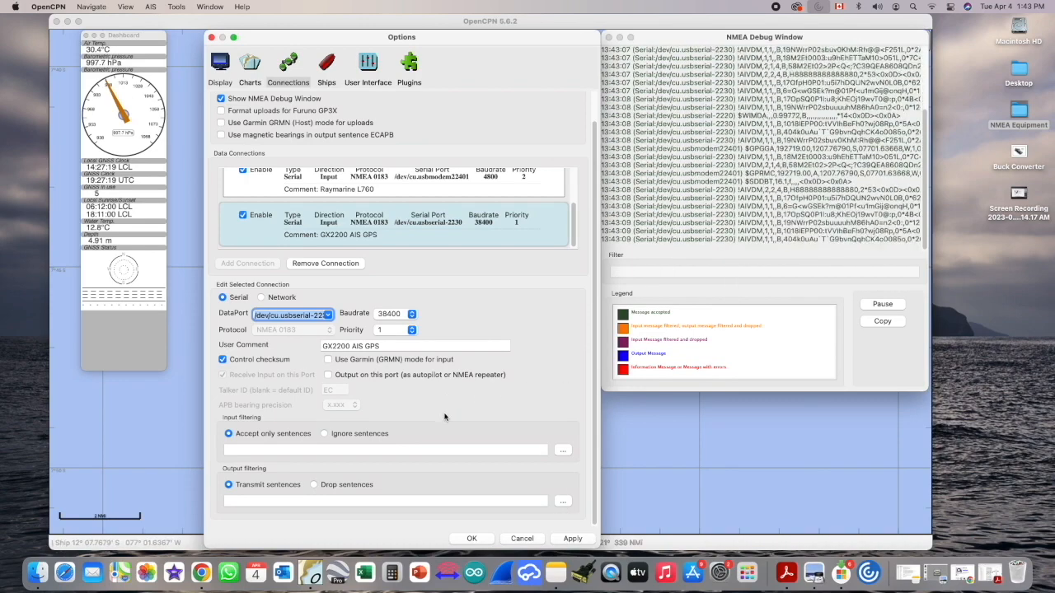
mouse_move(541, 313)
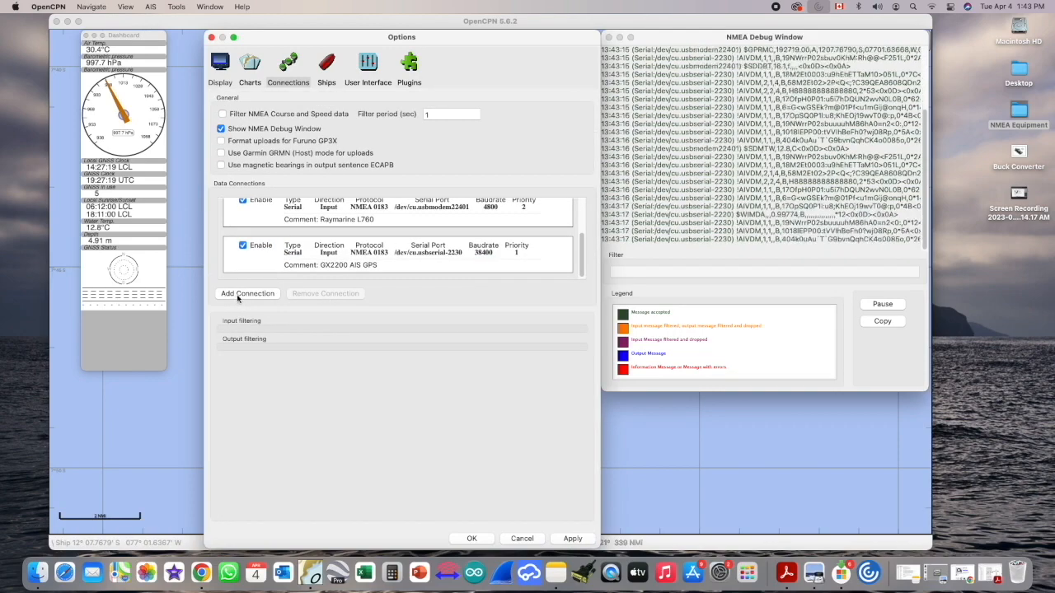
Add a new serial connection on the USB serial device at 38400 baud
click(247, 294)
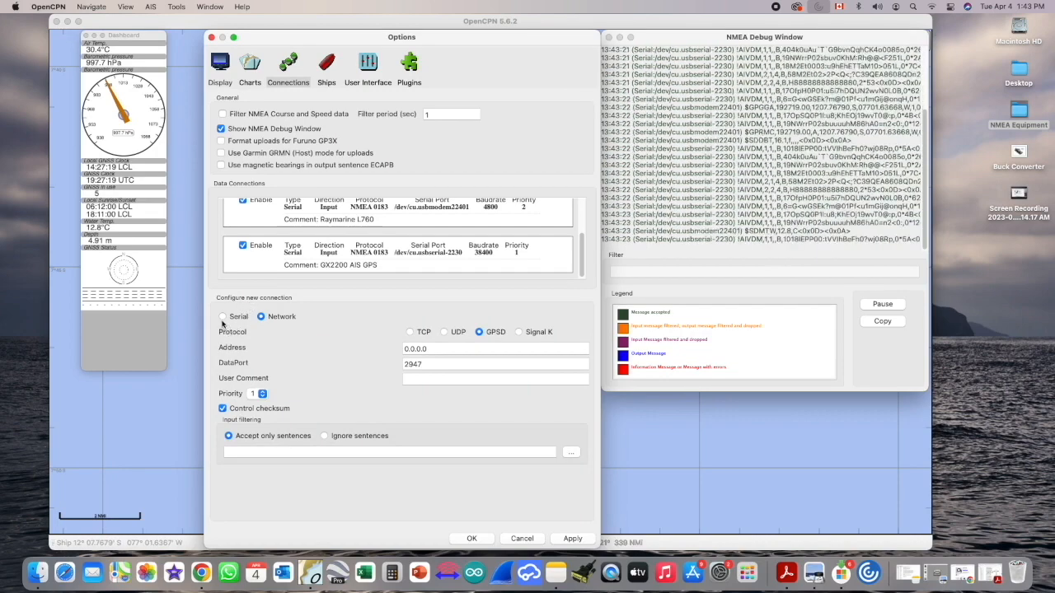
click(225, 317)
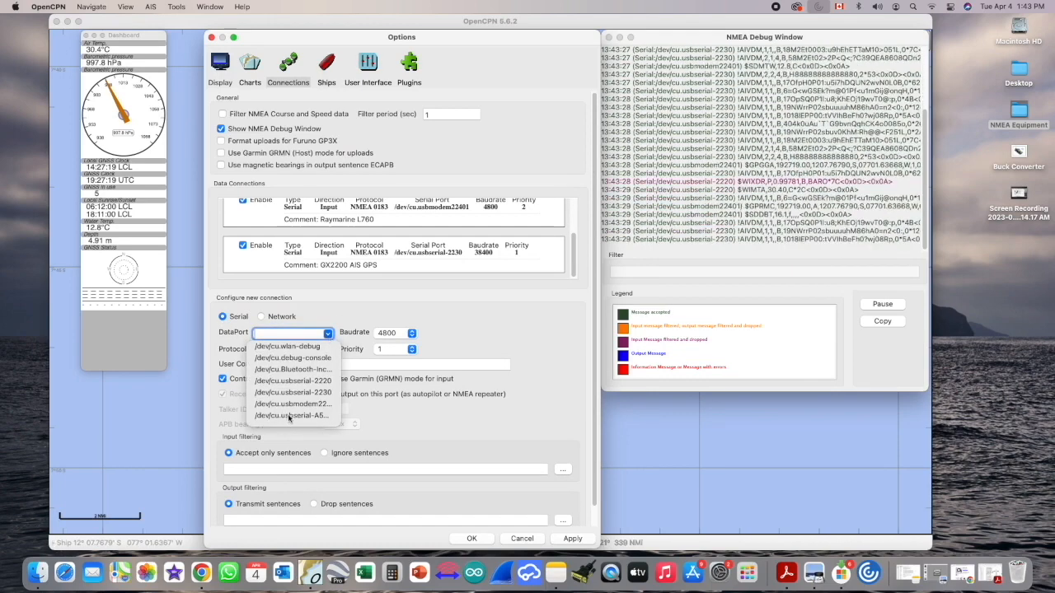
click(290, 415)
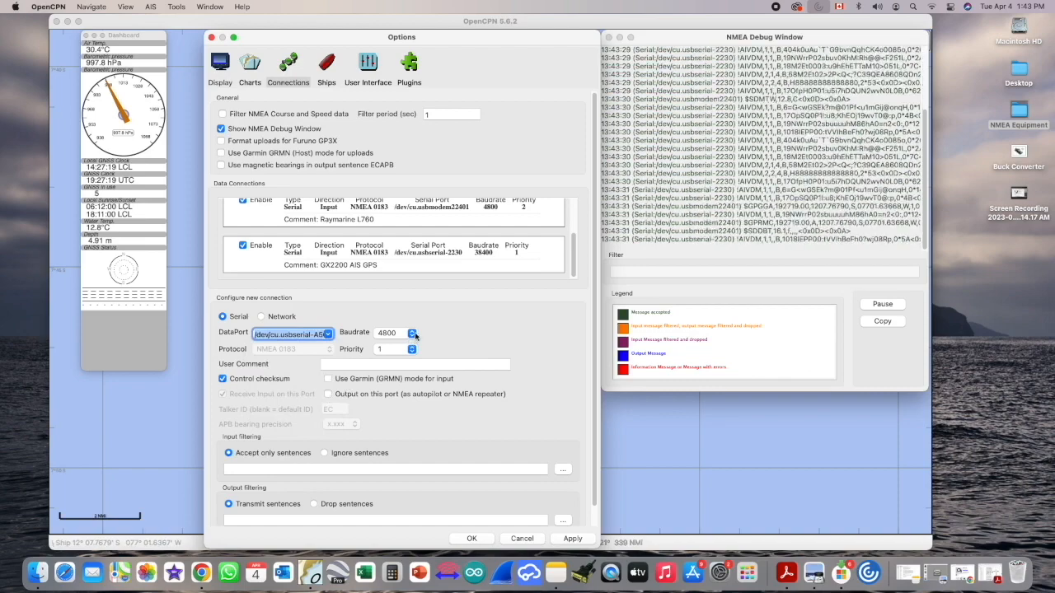
click(412, 333)
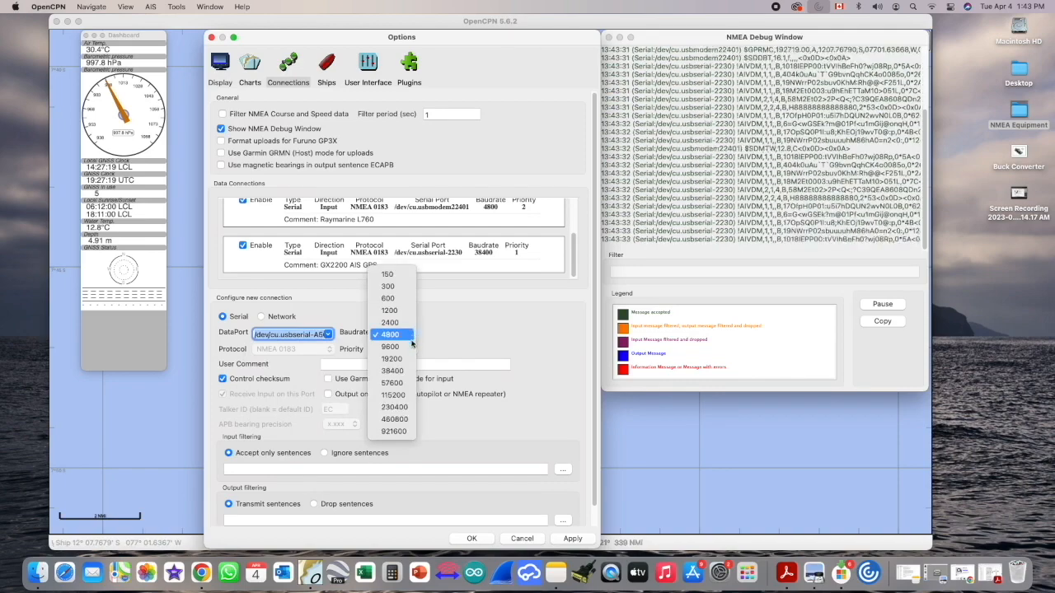
click(393, 370)
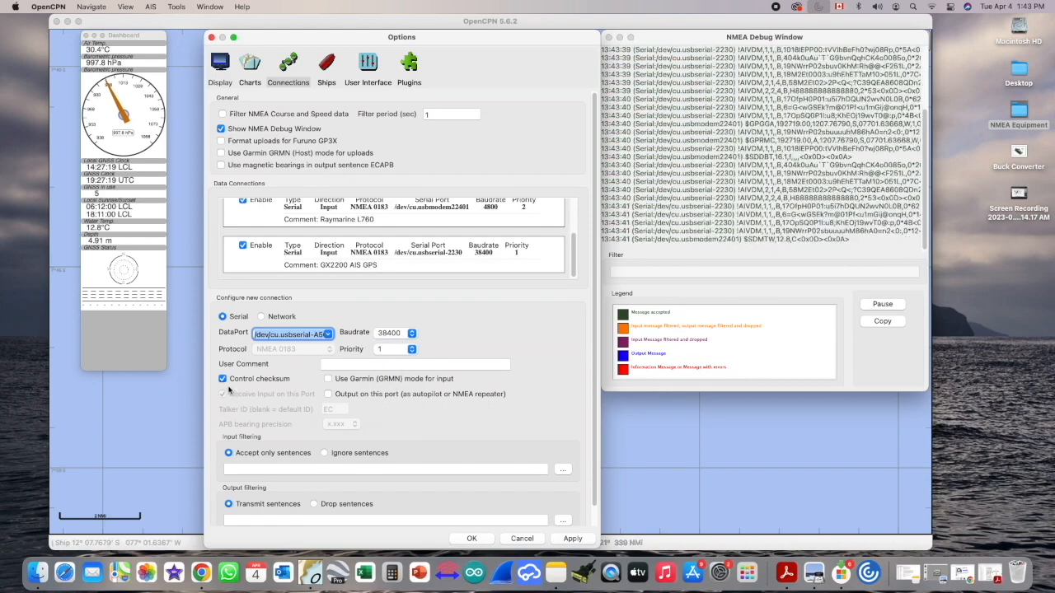
Turn off checksum control, apply the new connection and close the options with OK
click(221, 378)
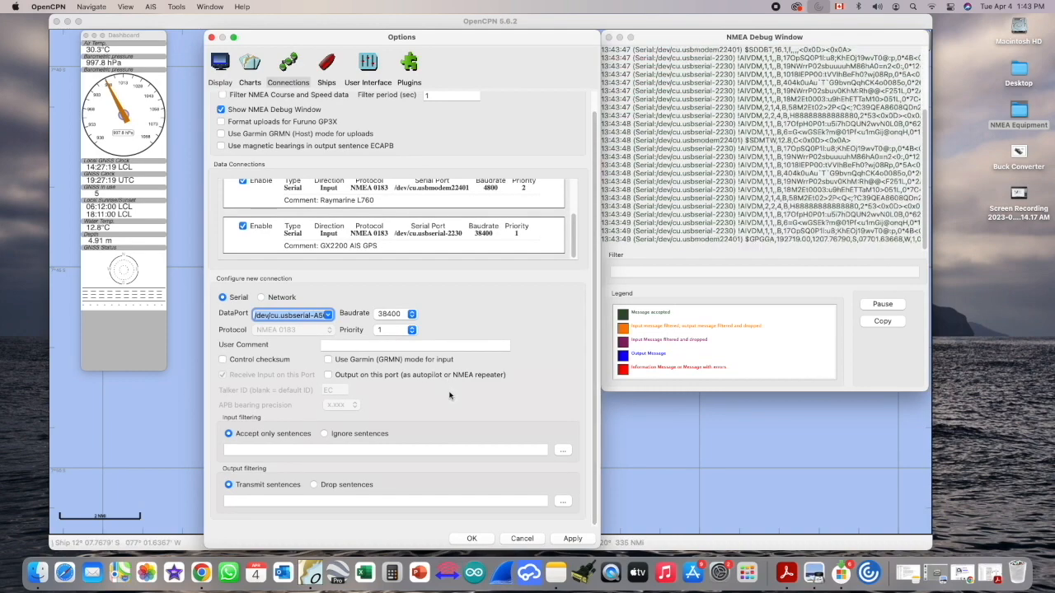
click(415, 344)
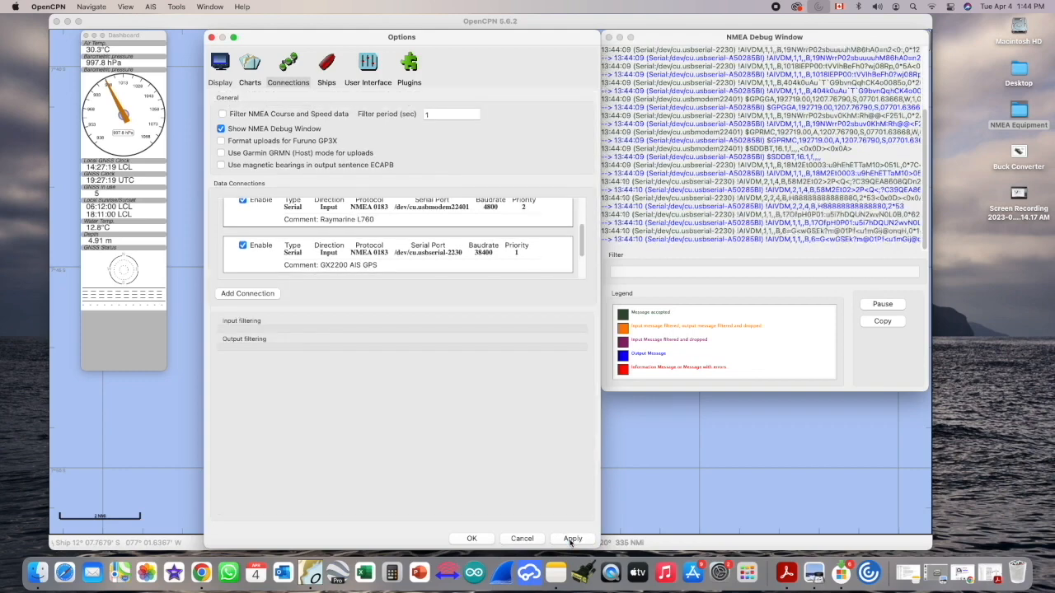
mouse_move(590, 423)
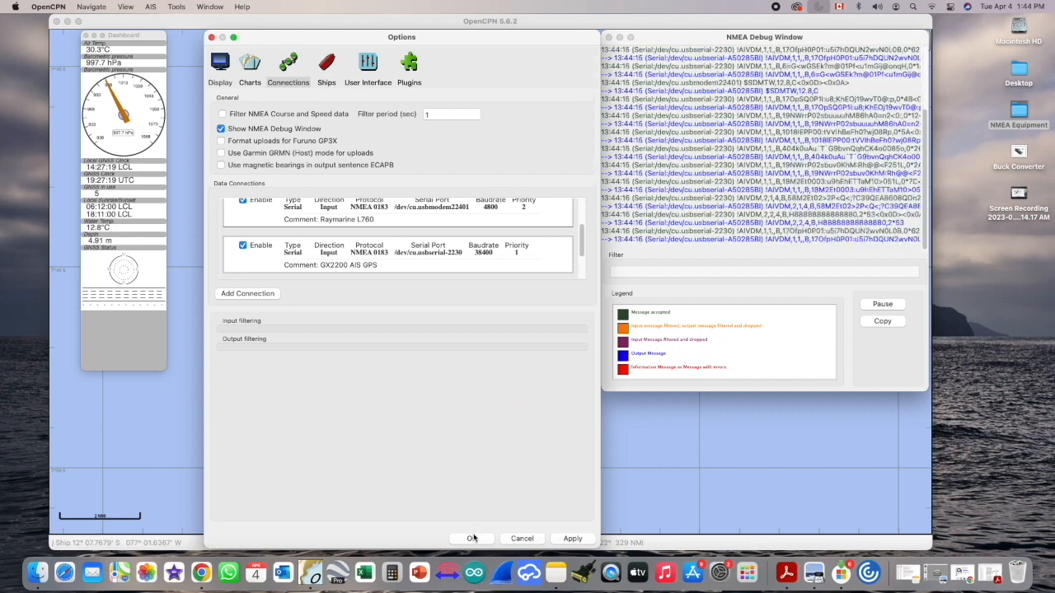
click(471, 537)
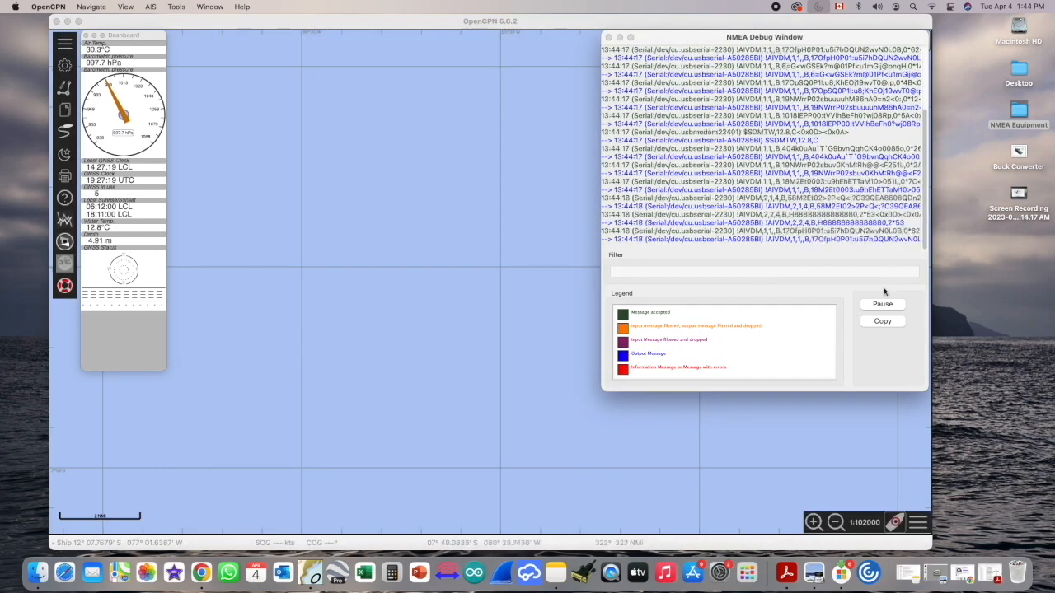
Pause and resume the NMEA message stream, then close the debug window
click(882, 303)
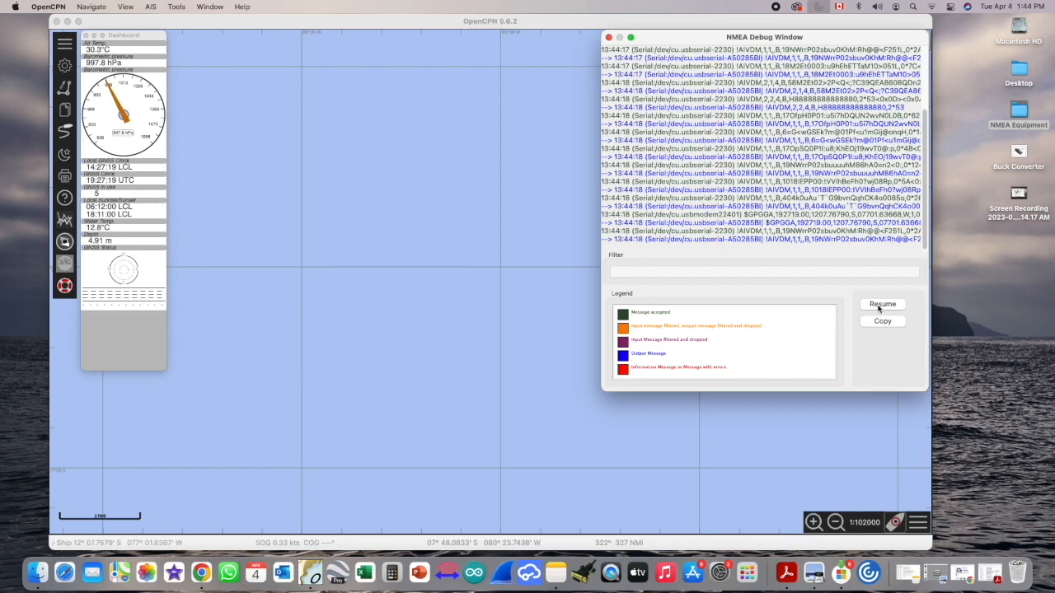
click(881, 304)
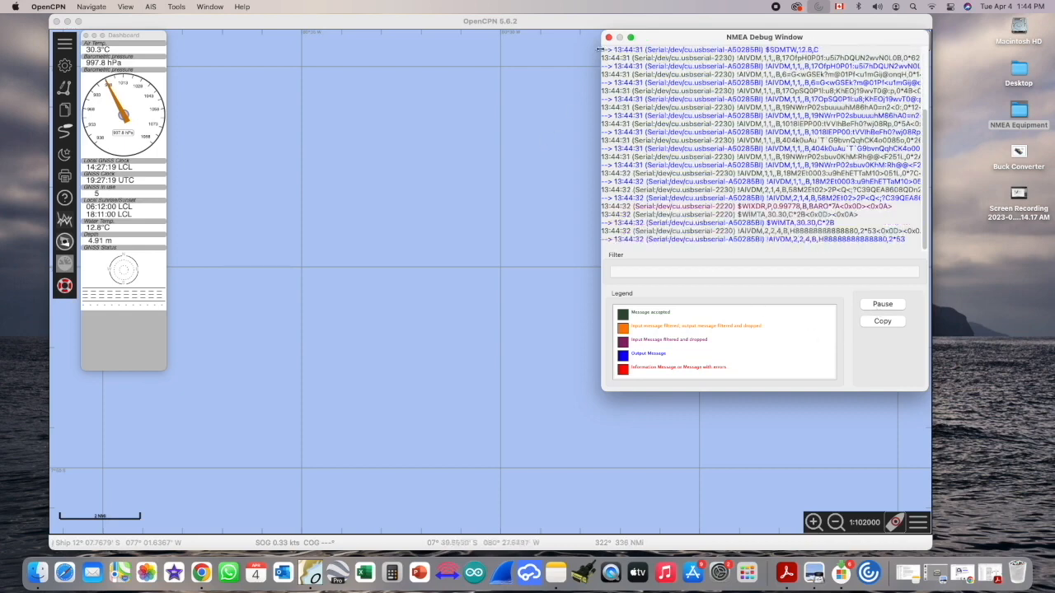
click(610, 36)
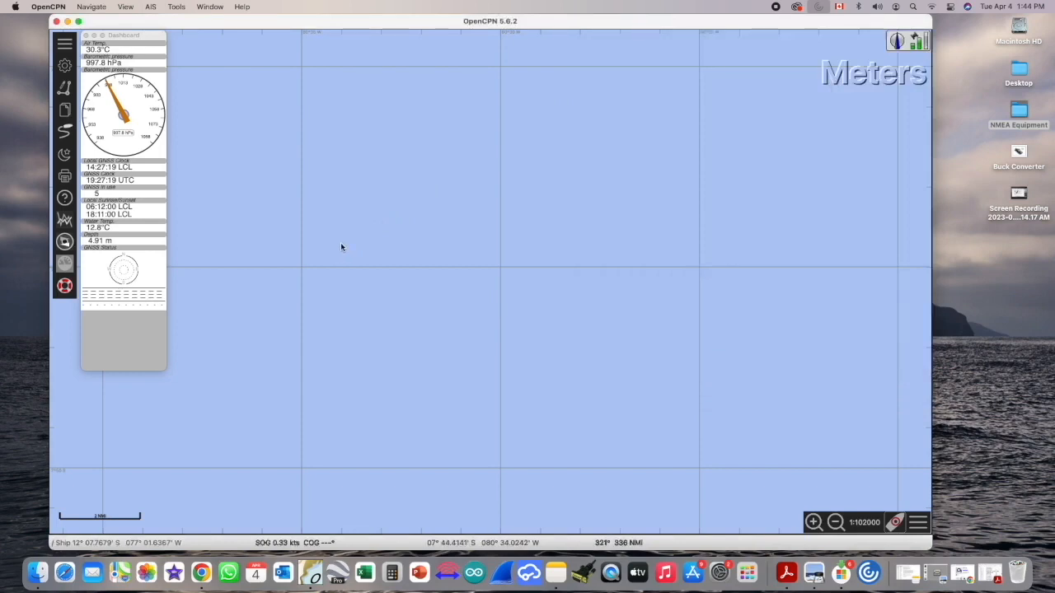
mouse_move(294, 319)
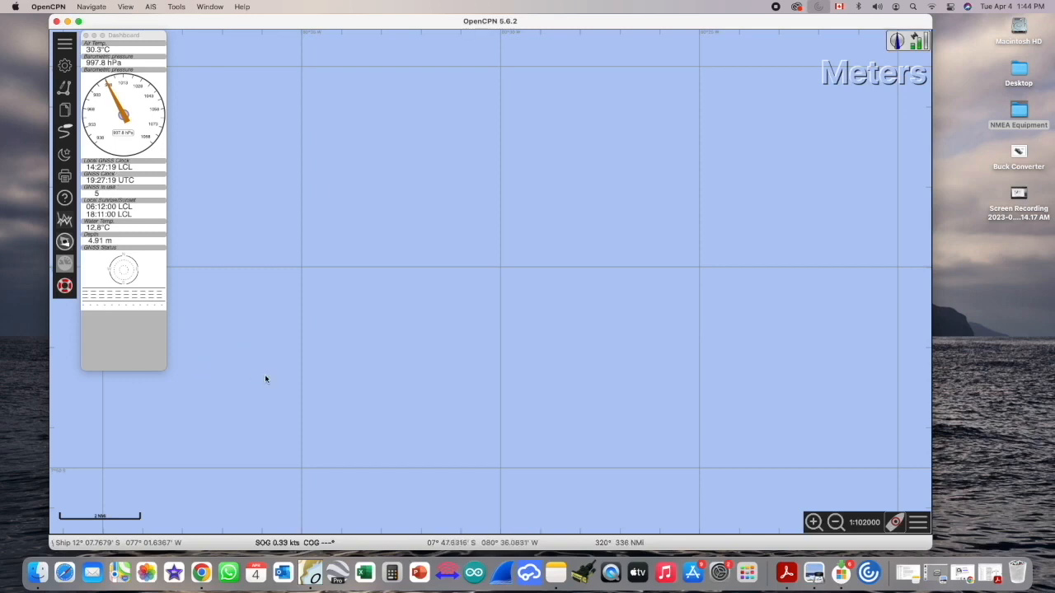
mouse_move(482, 392)
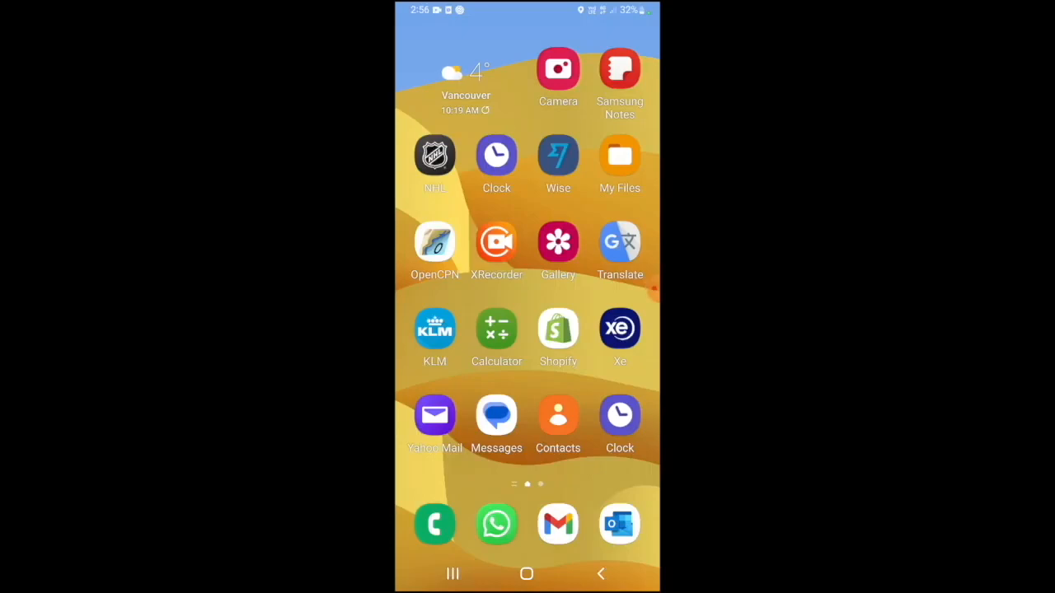
Dismiss the Android notification shade and launch the OpenCPN app
drag(528, 13, 527, 330)
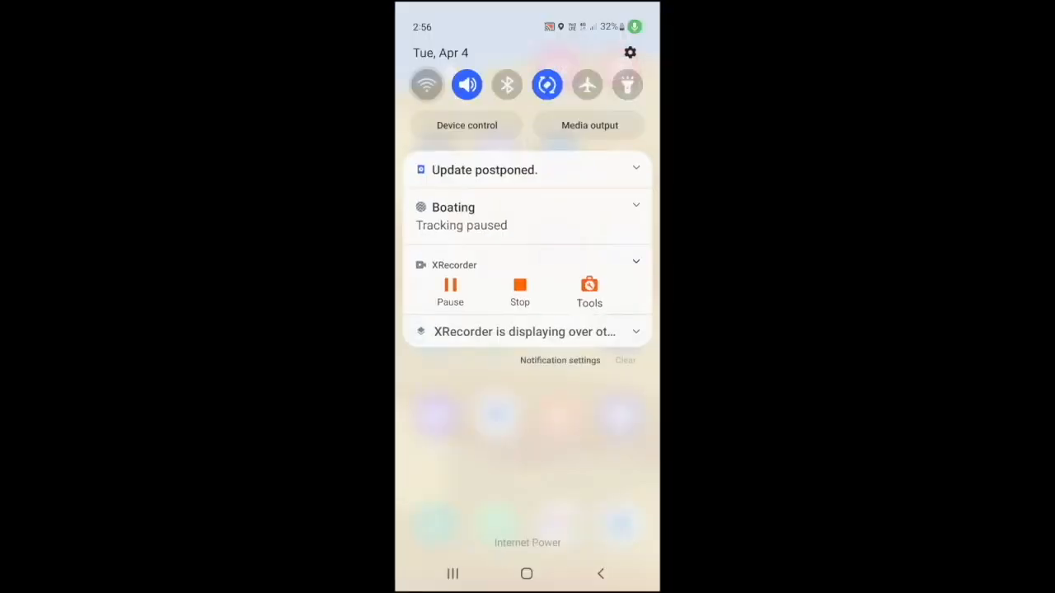
click(425, 84)
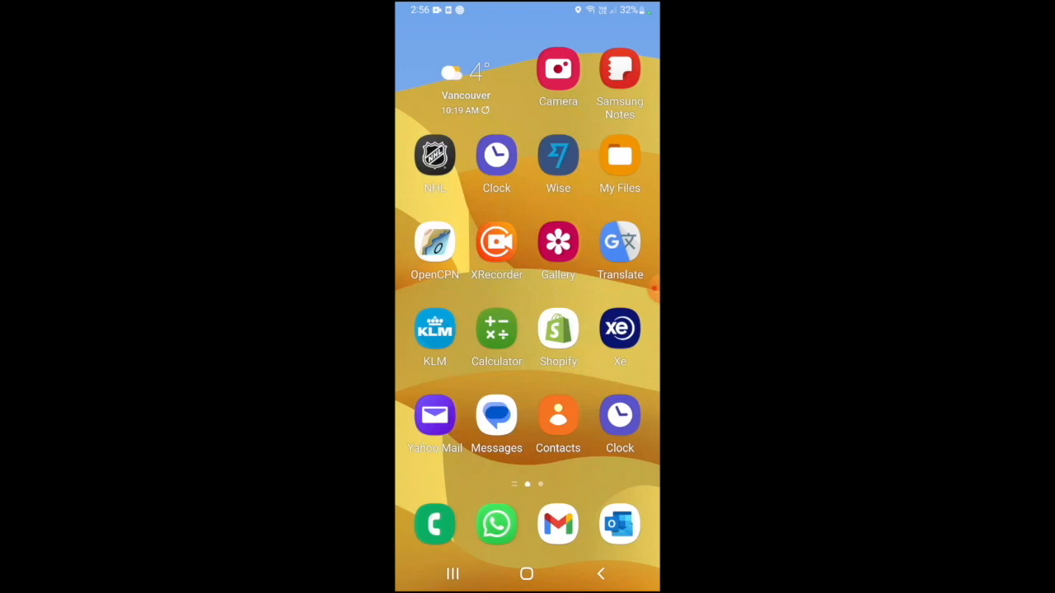
click(435, 241)
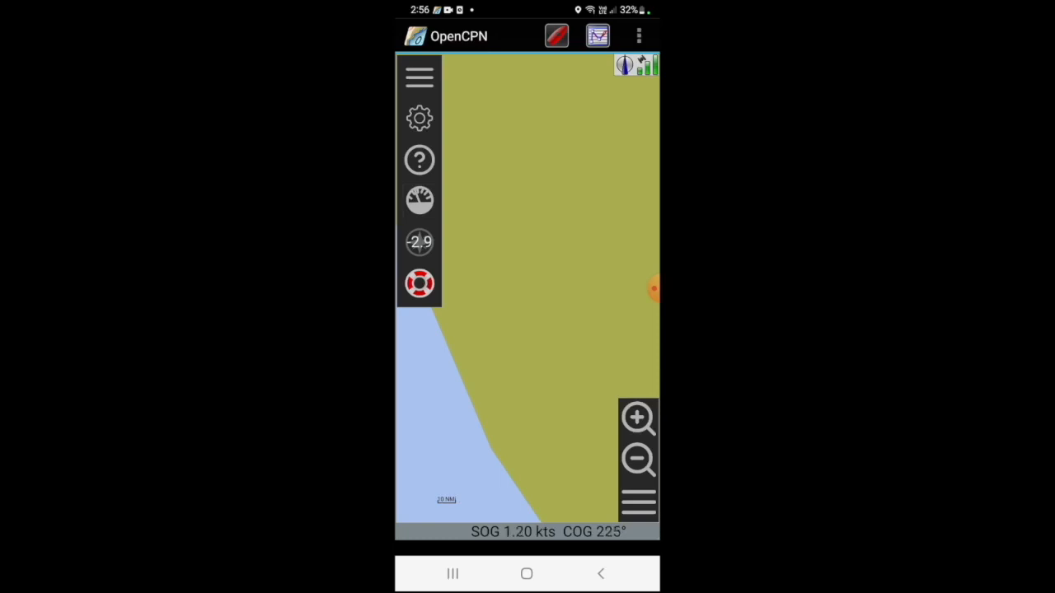
Open OpenCPN's options on the Connections tab and scroll to add a connection
click(419, 119)
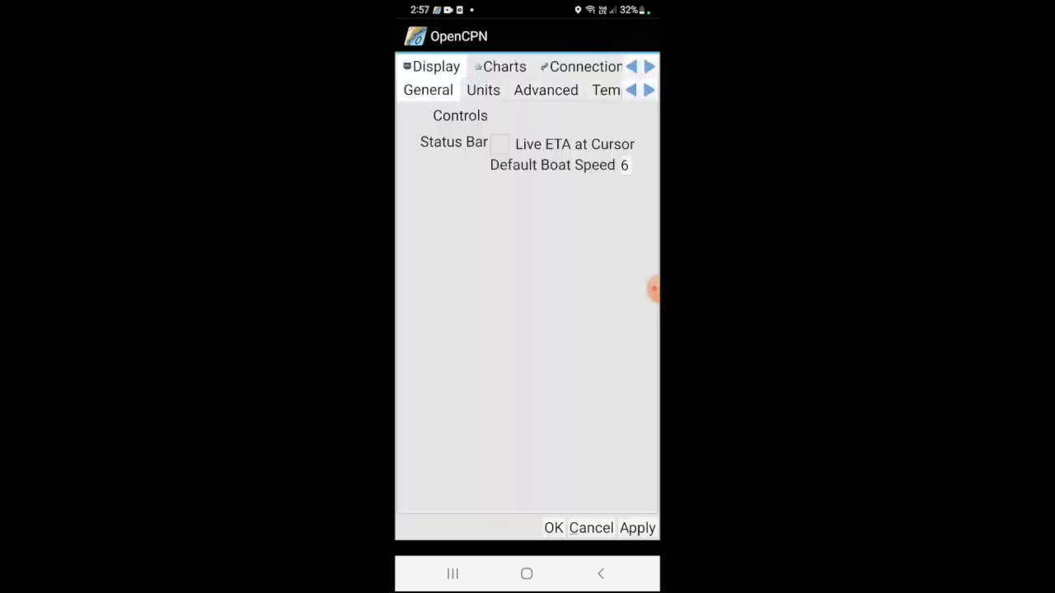
click(580, 66)
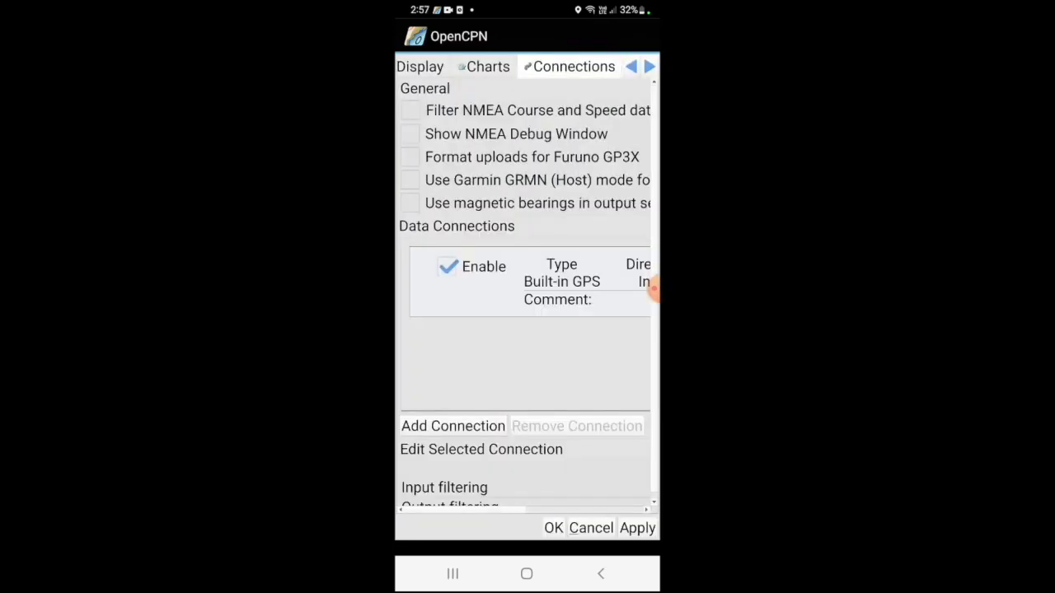
scroll(down, 3)
text(6)
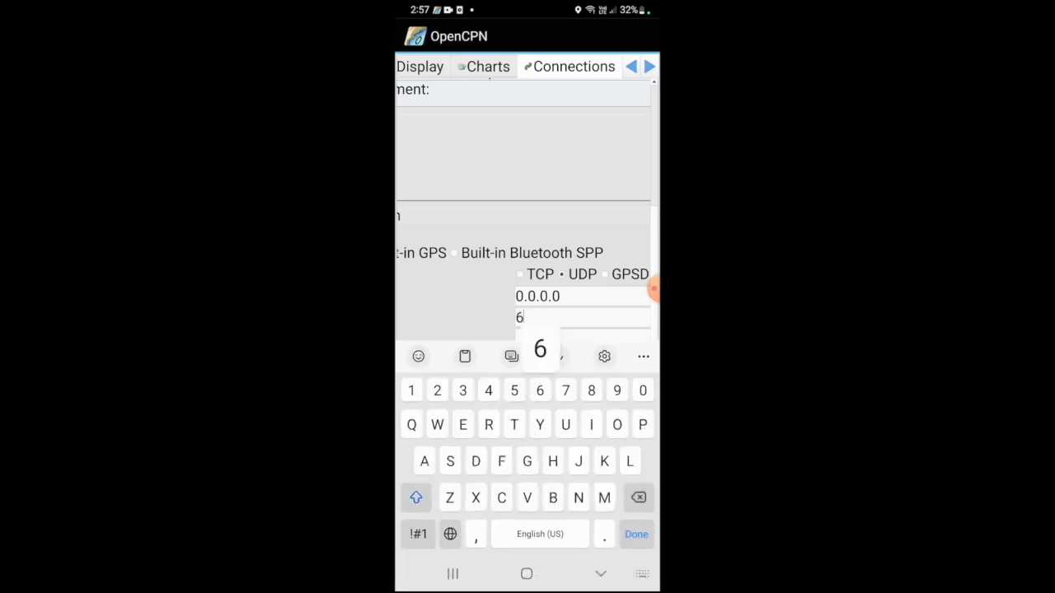
Enter UDP data port 62100 and the comment Wi-Fi for the new connection
text(210)
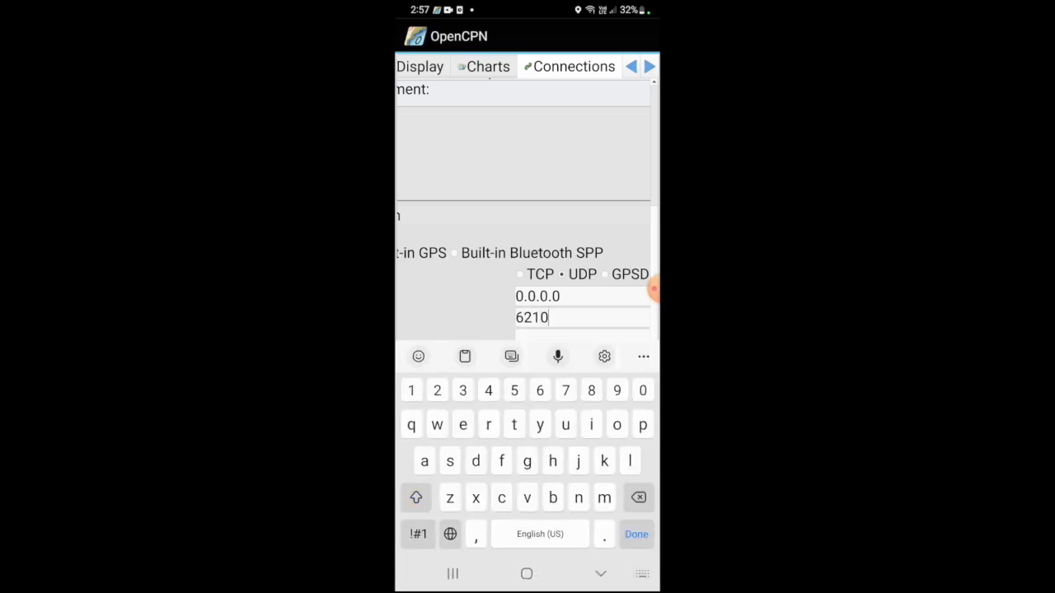
text(0)
text(Wi-)
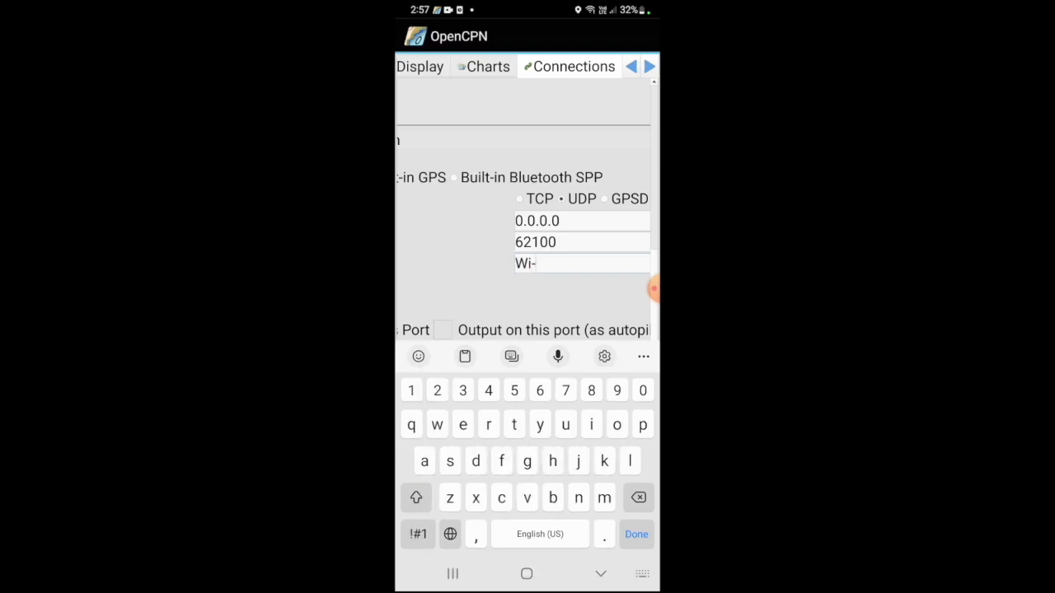
text(Fi)
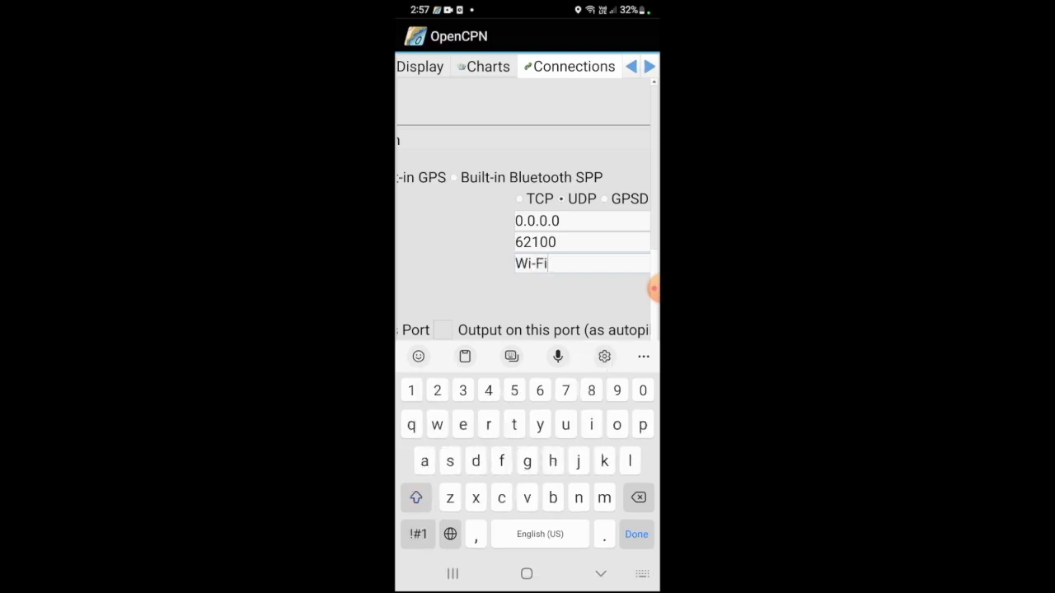